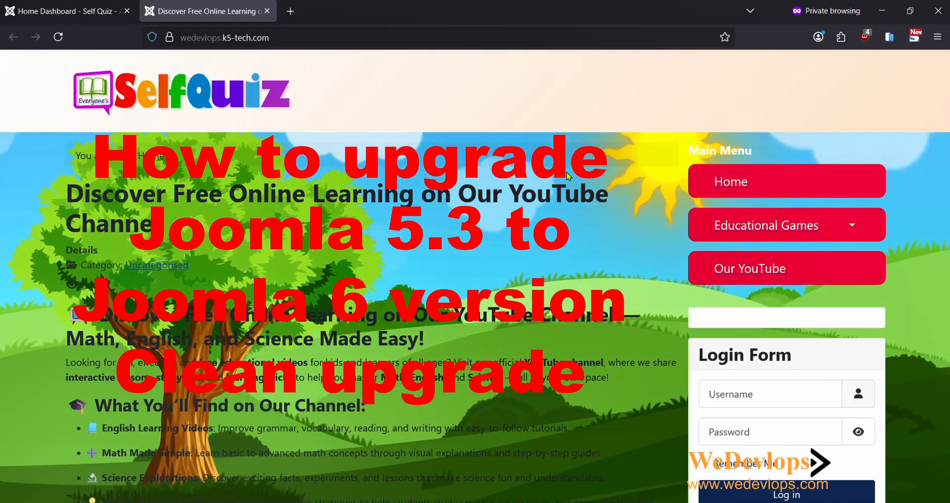
# - Scroll the Home Dashboard showing version 5.3.4 and the available 5.4.0 update
pyautogui.scroll(-3)
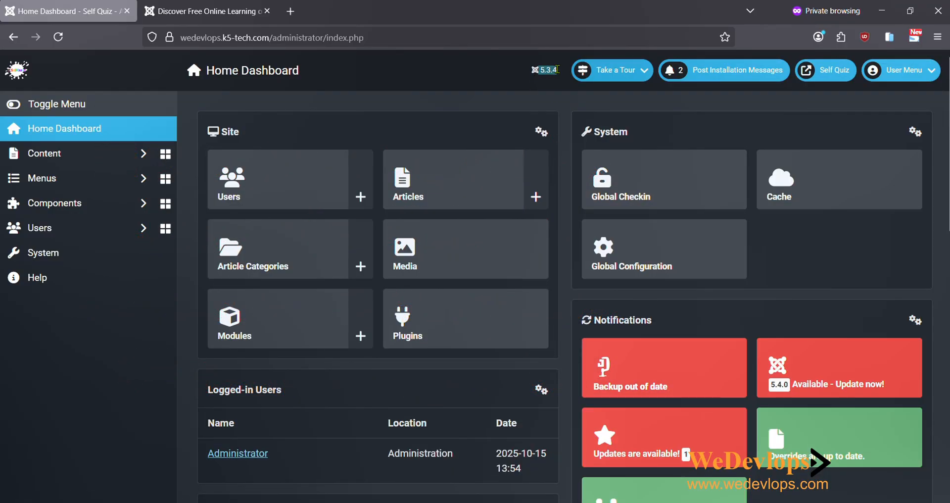
pyautogui.moveTo(554, 71)
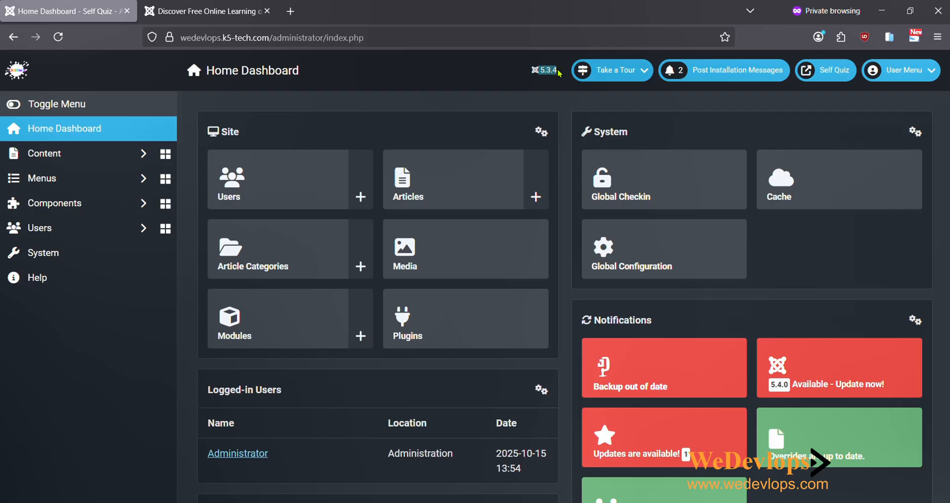
pyautogui.moveTo(565, 81)
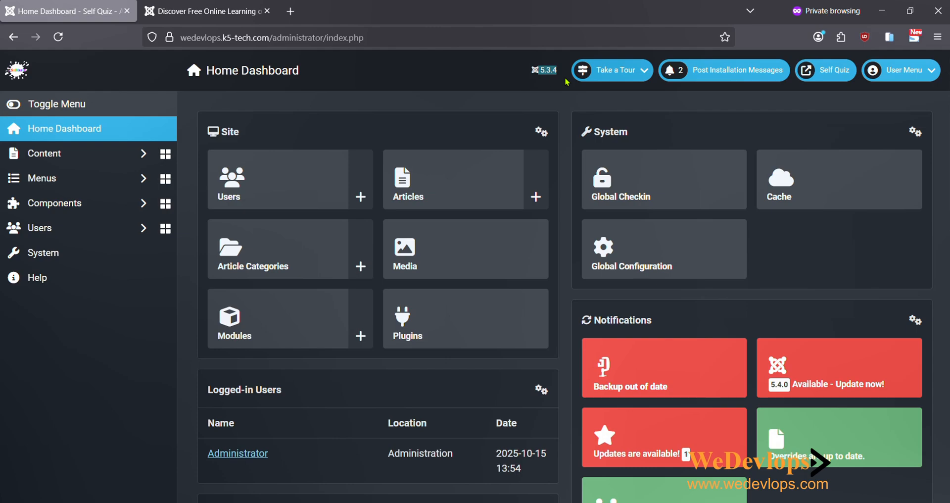
pyautogui.moveTo(491, 99)
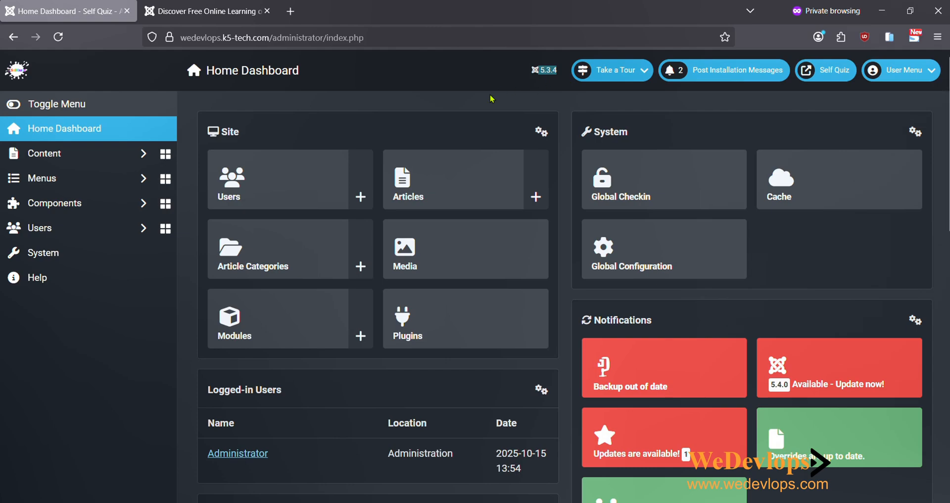
pyautogui.moveTo(535, 136)
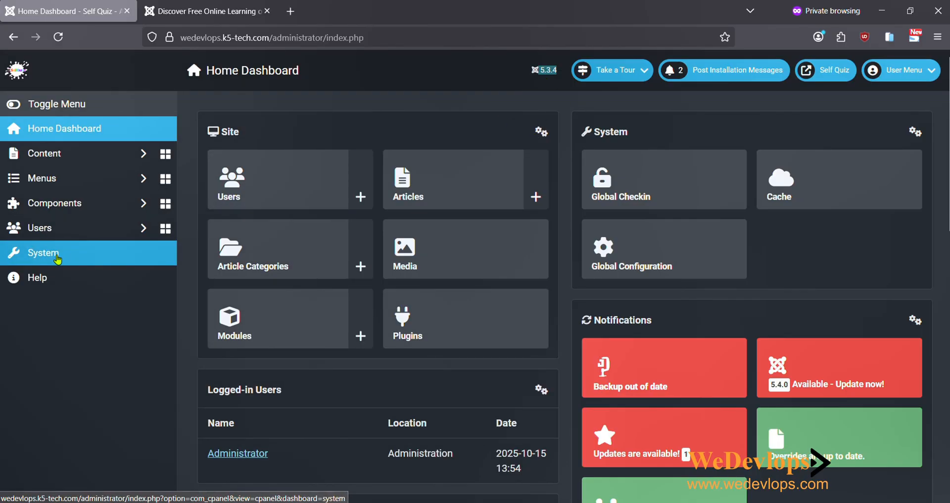
# - Open System Information and review server details such as MariaDB 11.4.8 and PHP 8.3.26
pyautogui.click(43, 253)
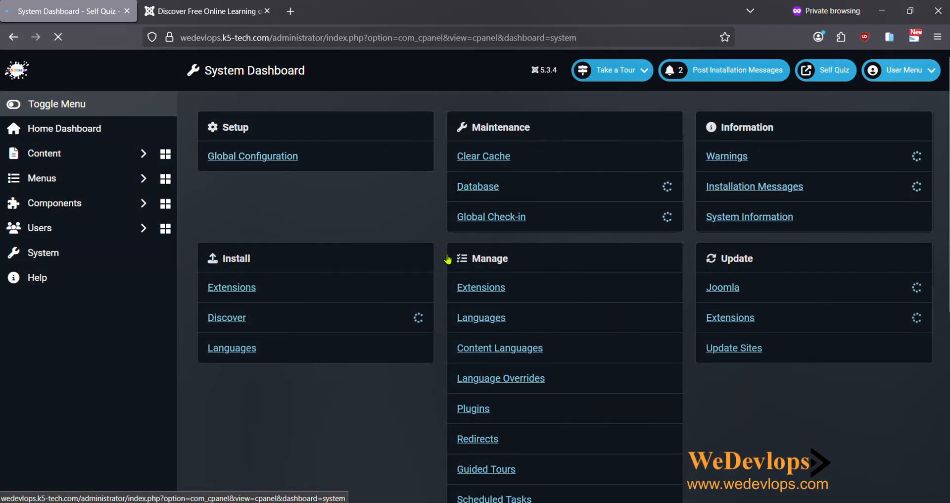
pyautogui.click(44, 252)
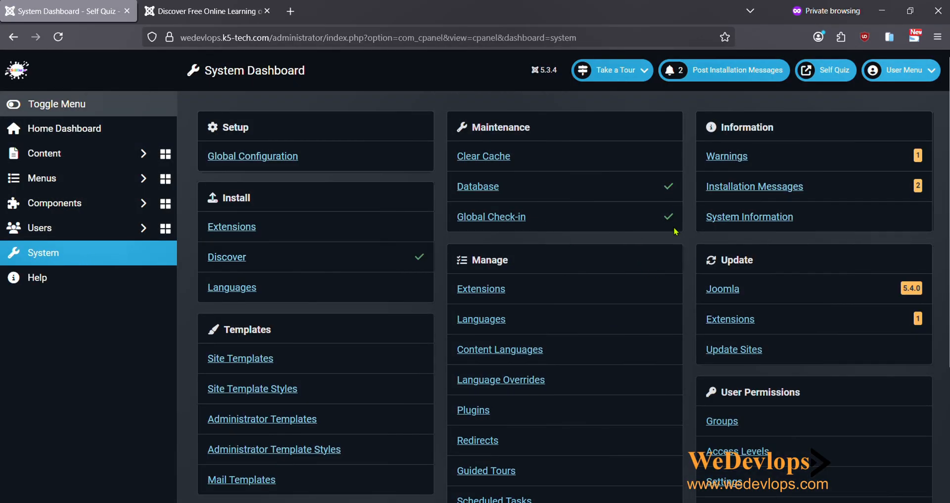
pyautogui.click(749, 216)
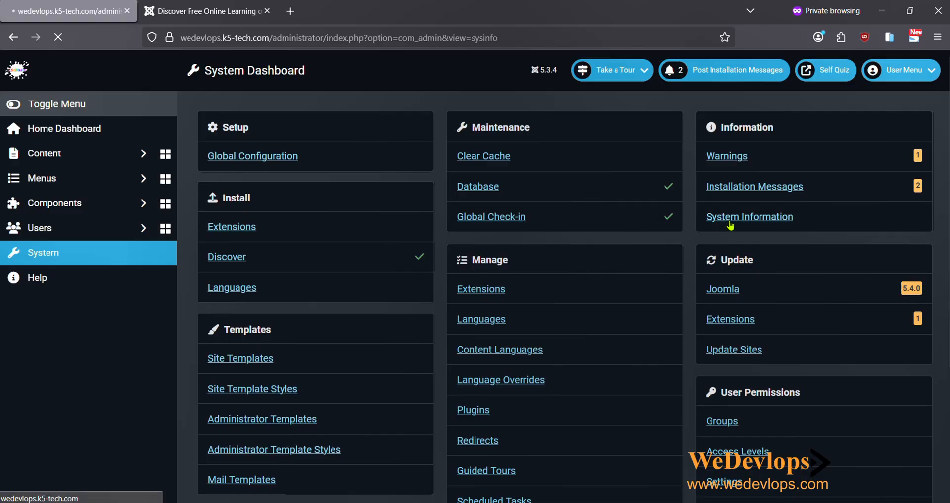
pyautogui.click(748, 216)
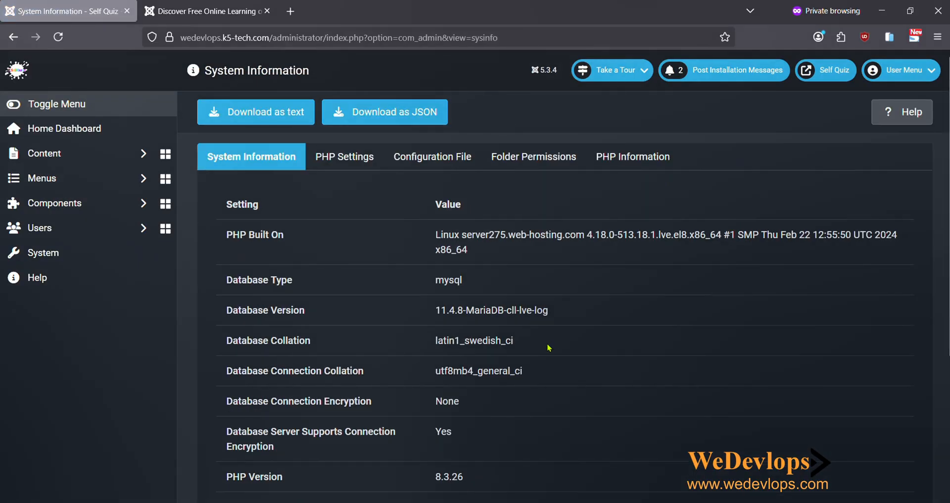
pyautogui.scroll(-3)
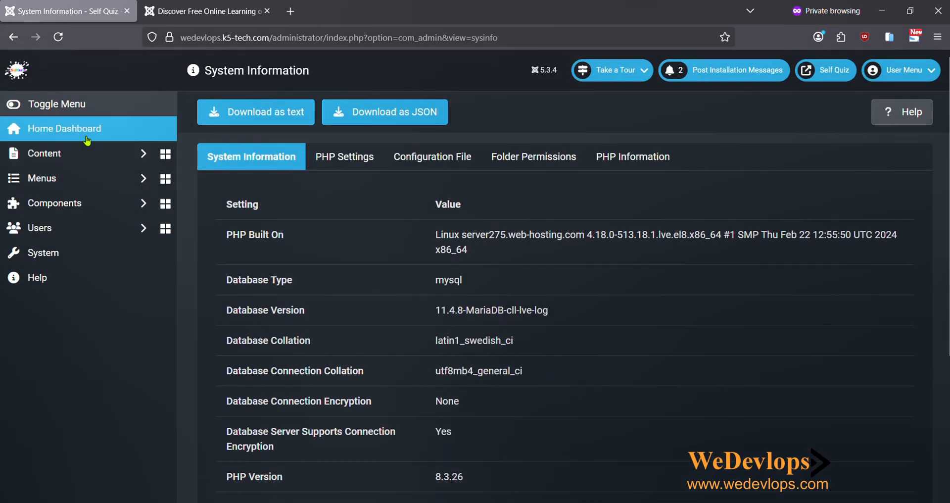
# - Return to the Home Dashboard and its 5.4.0 update notification
pyautogui.click(65, 127)
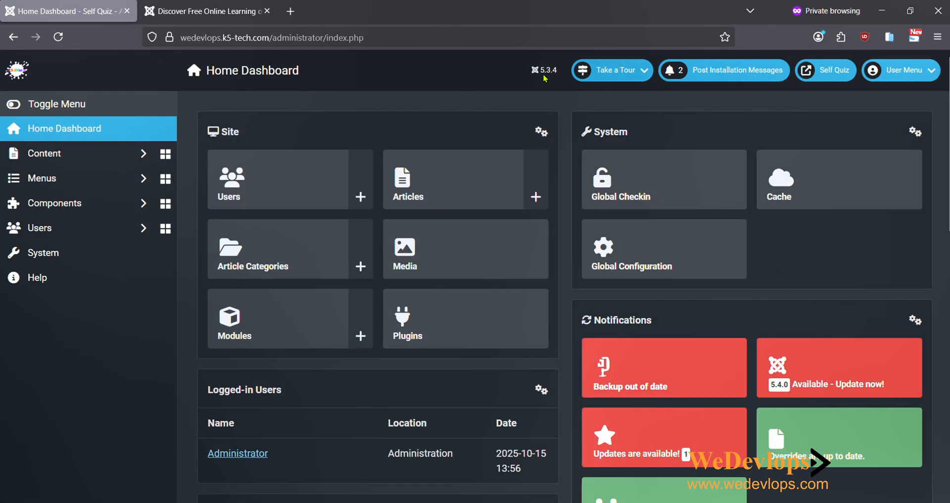
pyautogui.moveTo(609, 146)
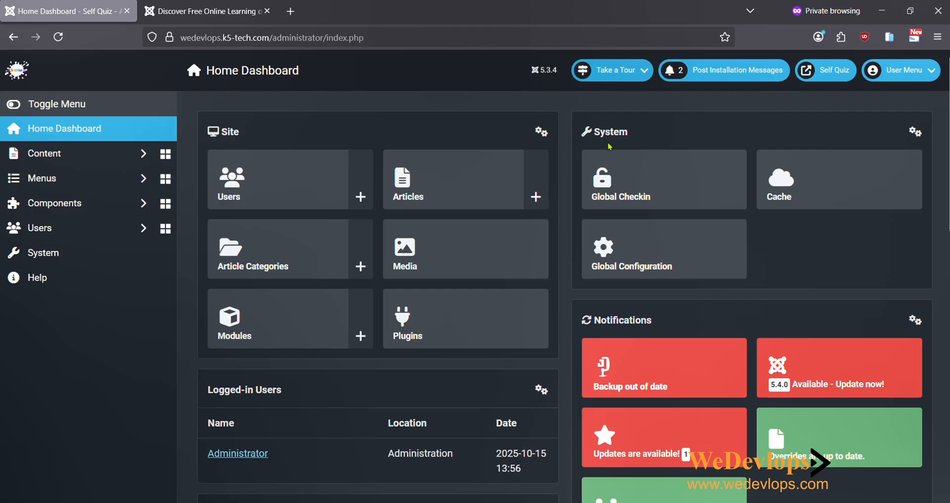
pyautogui.moveTo(792, 383)
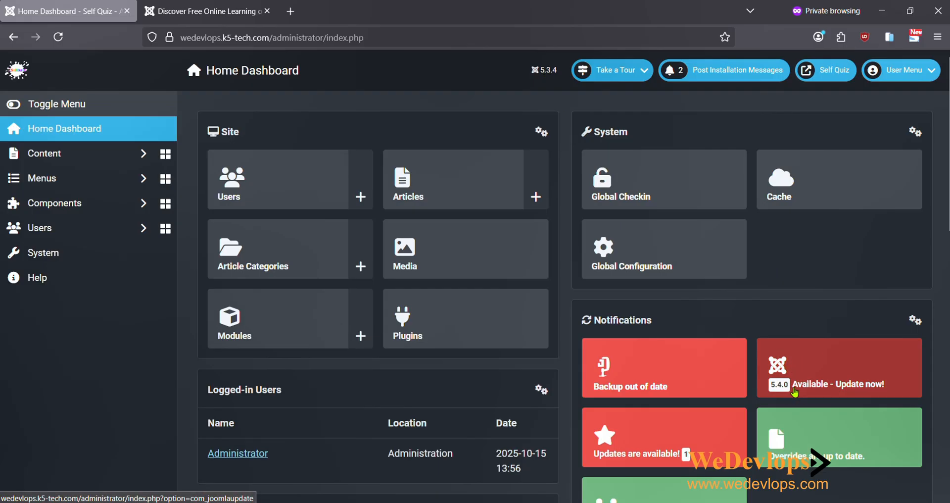
pyautogui.moveTo(786, 391)
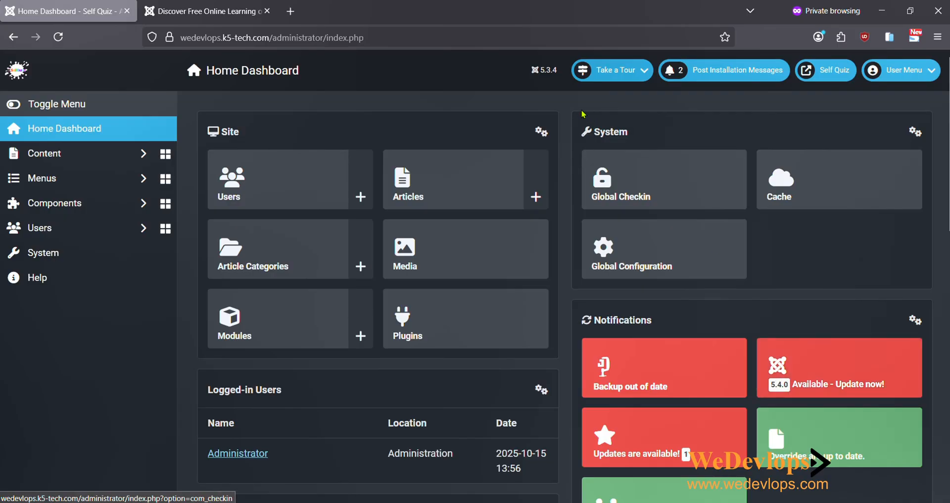
pyautogui.moveTo(807, 386)
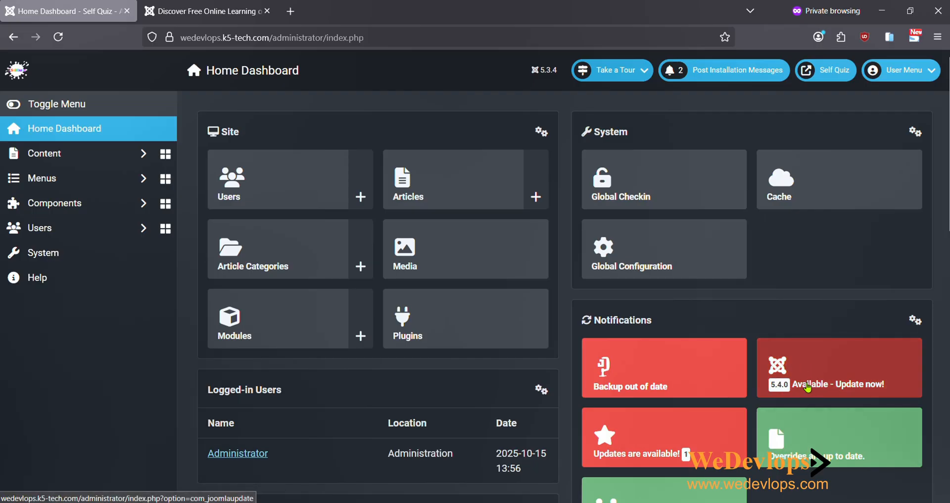
pyautogui.moveTo(815, 389)
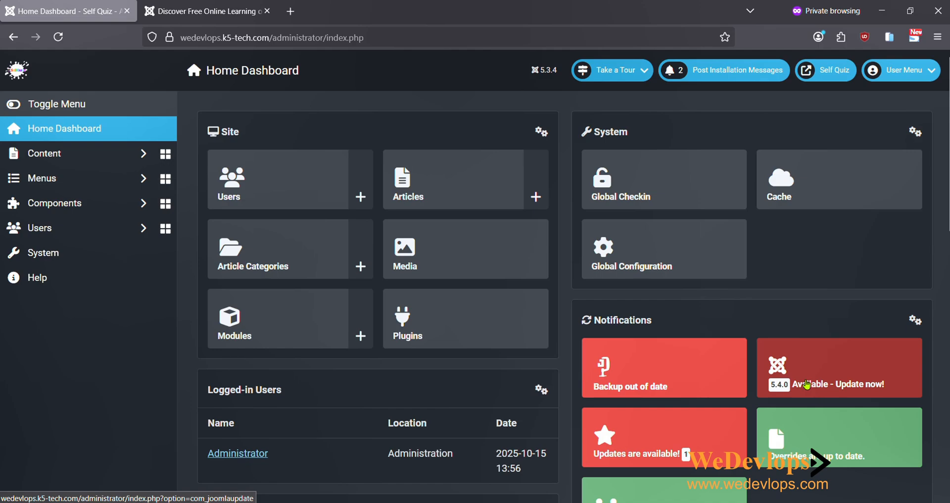
pyautogui.moveTo(807, 389)
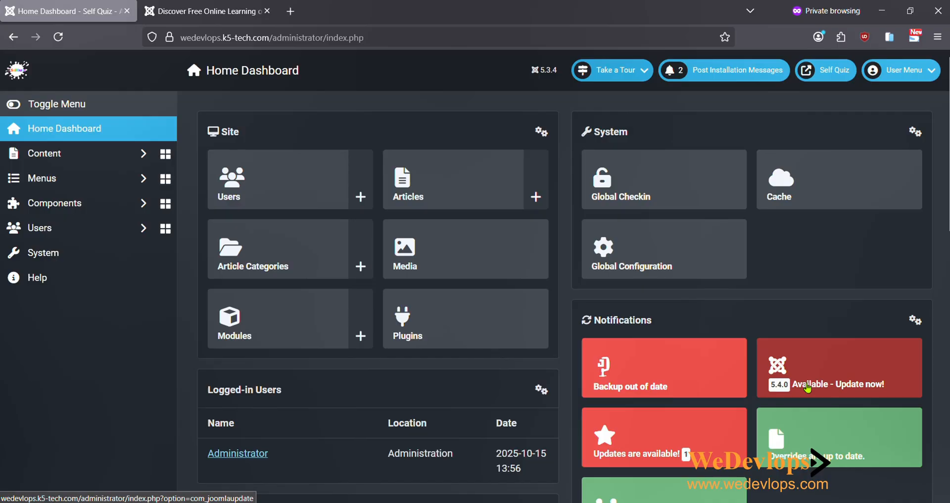
pyautogui.moveTo(806, 383)
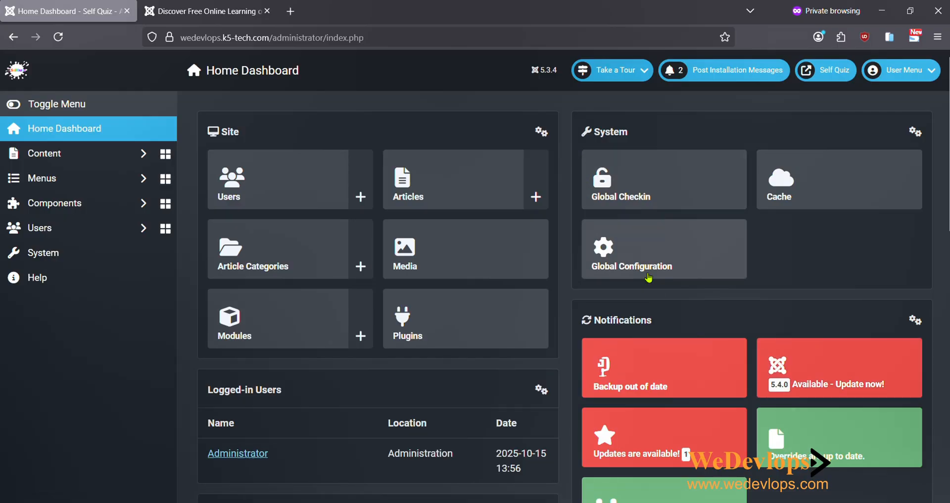
pyautogui.moveTo(542, 86)
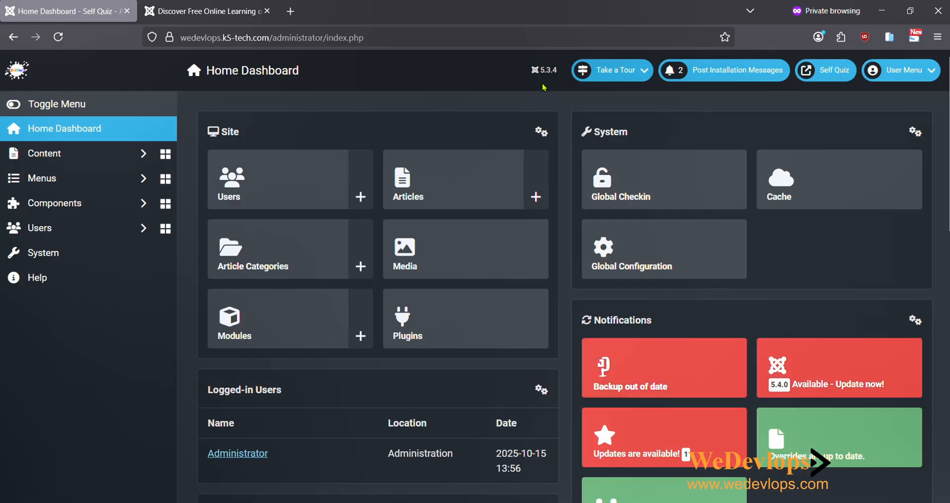
pyautogui.moveTo(578, 112)
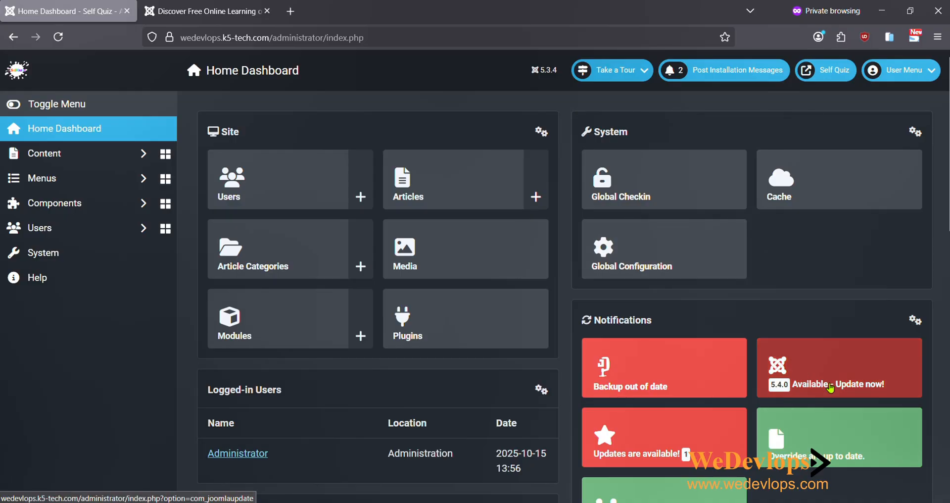
pyautogui.moveTo(831, 373)
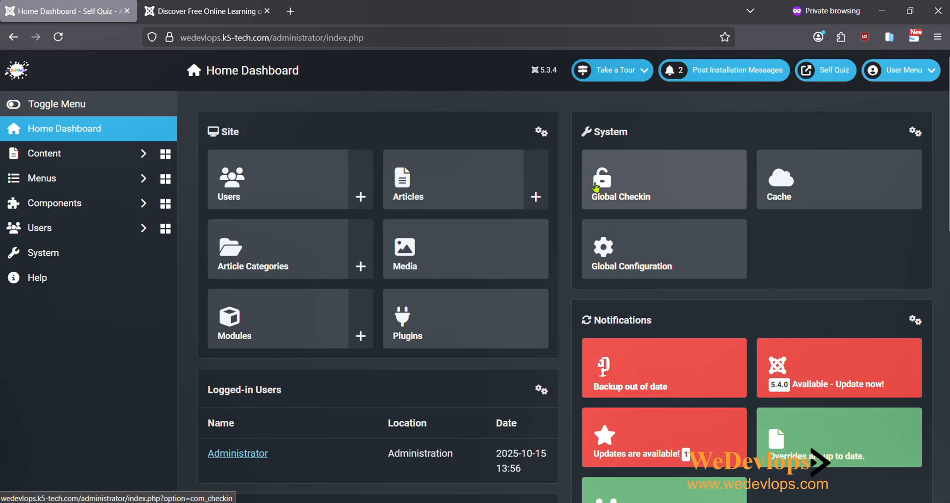
pyautogui.moveTo(797, 375)
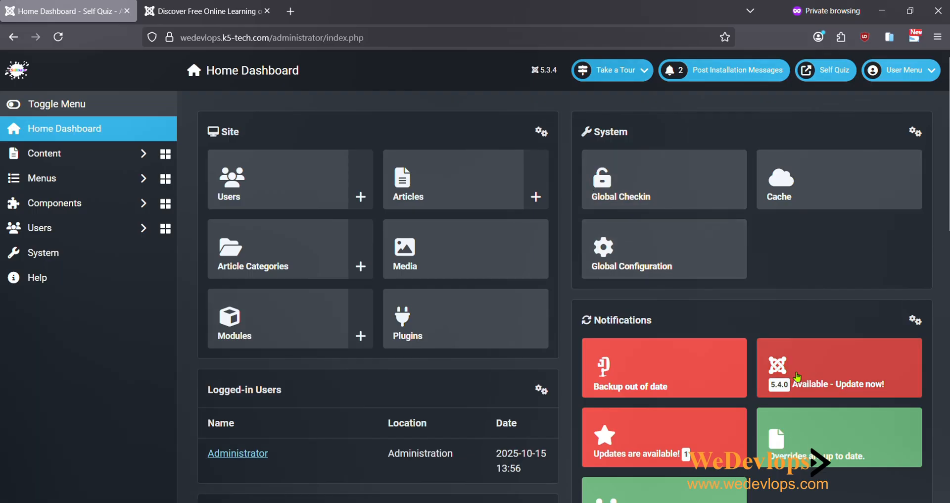
pyautogui.moveTo(839, 368)
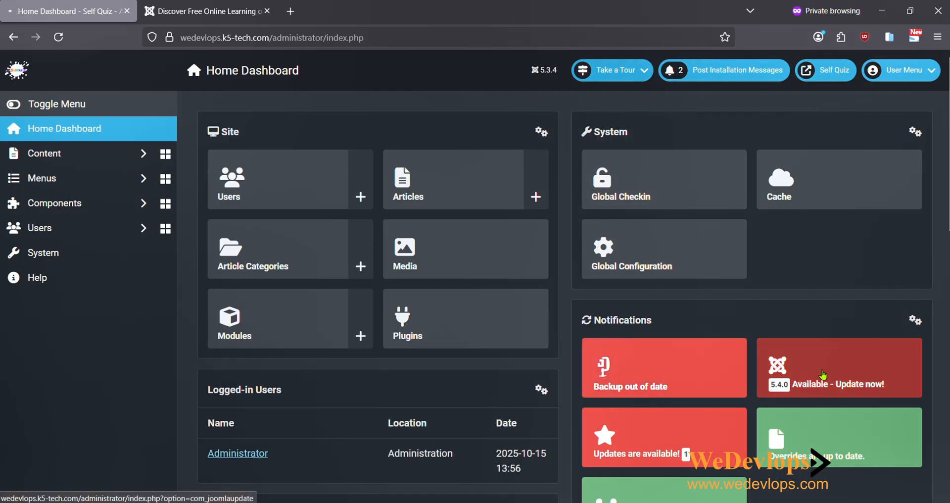
# - Run the Joomla 5.4.0 pre-update check and acknowledge the incompatible-extension warnings
pyautogui.click(839, 367)
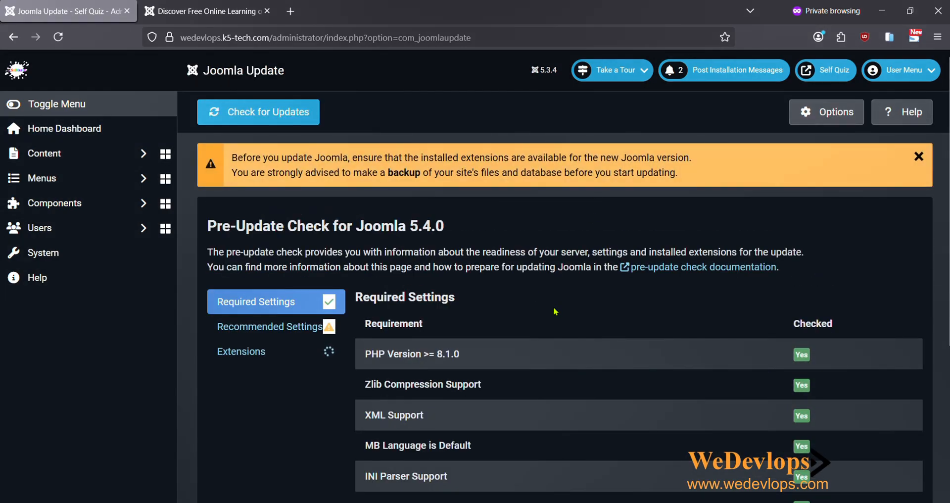
pyautogui.moveTo(550, 309)
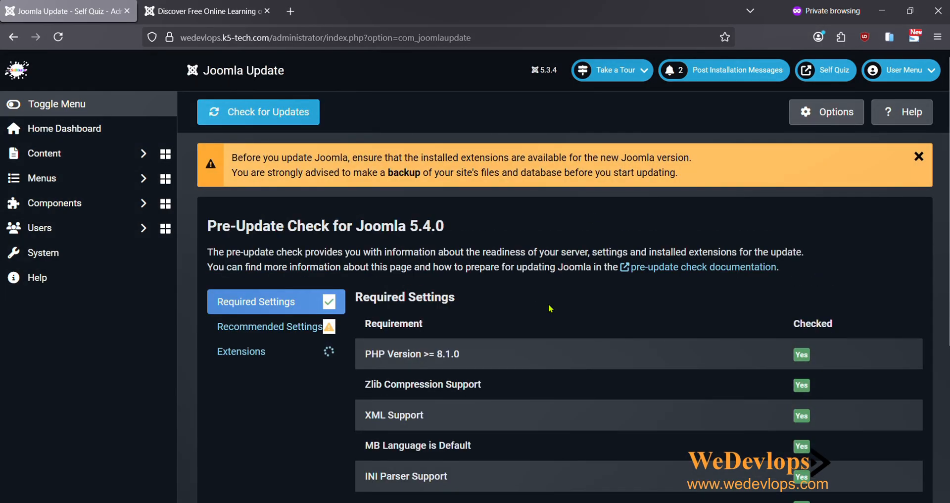
pyautogui.scroll(-3)
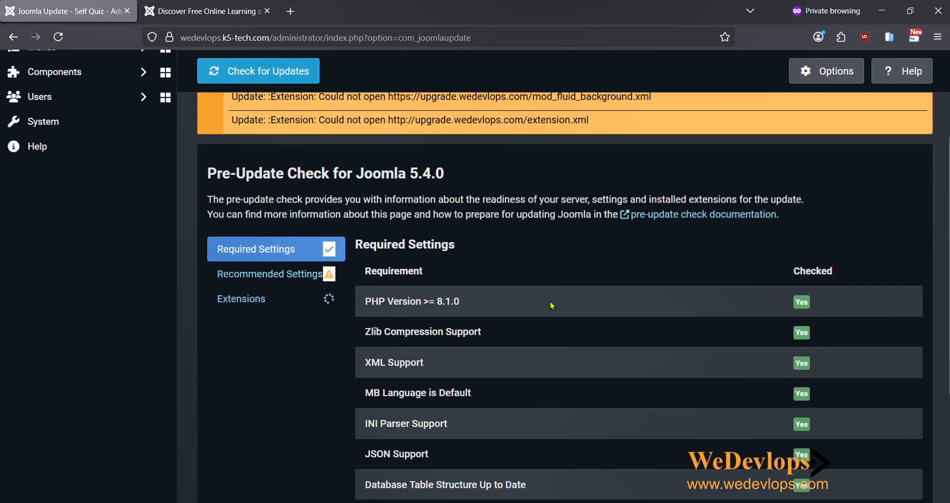
pyautogui.scroll(-3)
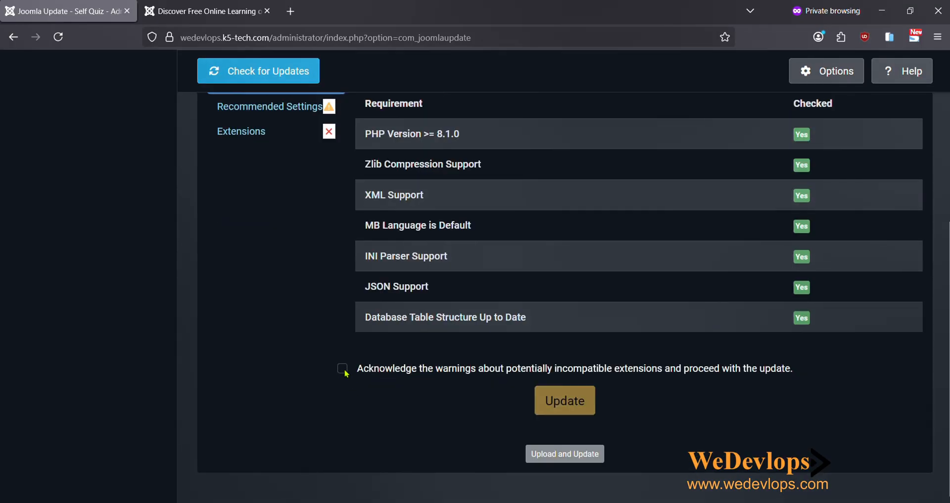
pyautogui.click(343, 368)
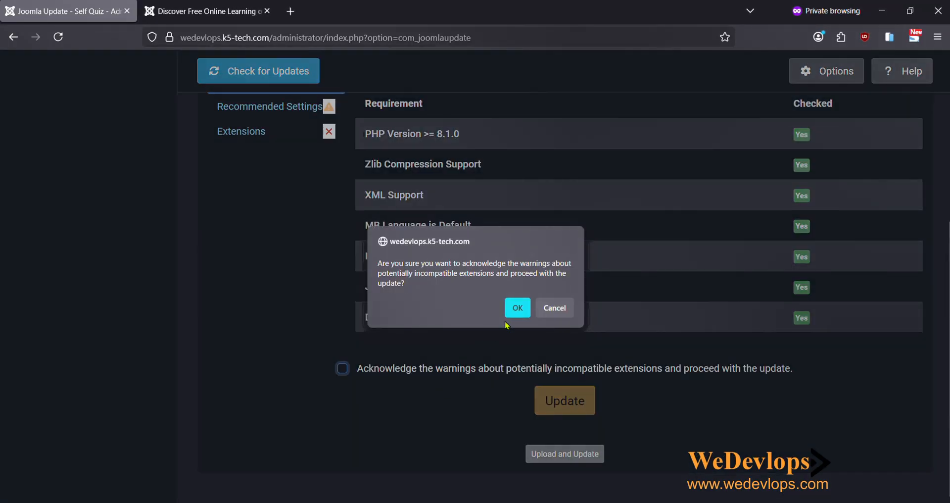
pyautogui.click(516, 307)
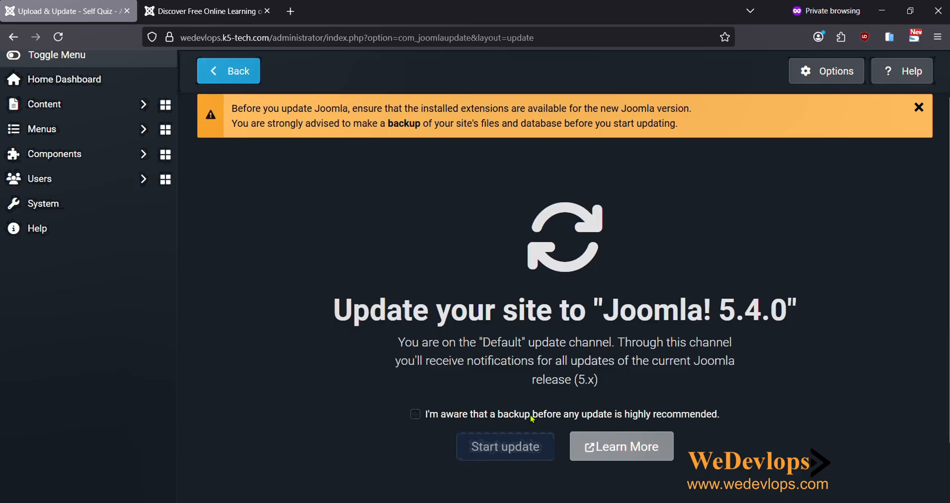
pyautogui.moveTo(422, 424)
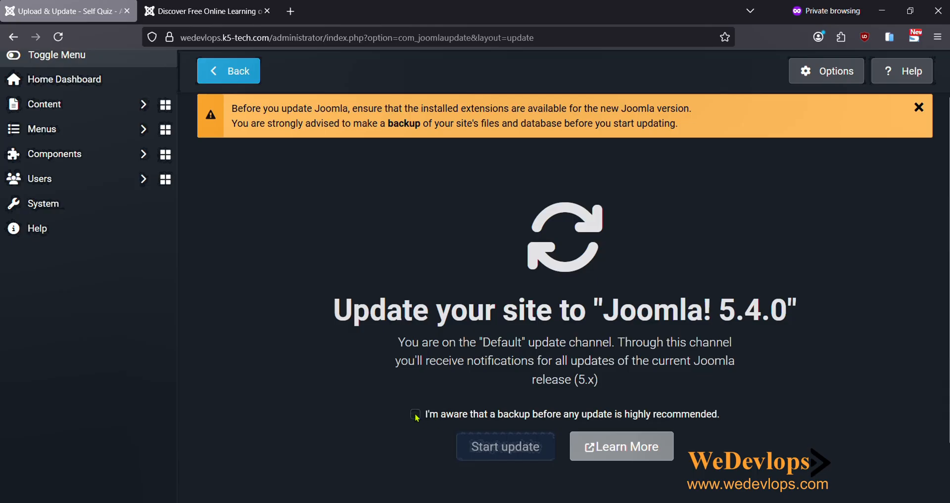
# - Acknowledge the backup recommendation and start updating the site to Joomla 5.4.0
pyautogui.click(415, 413)
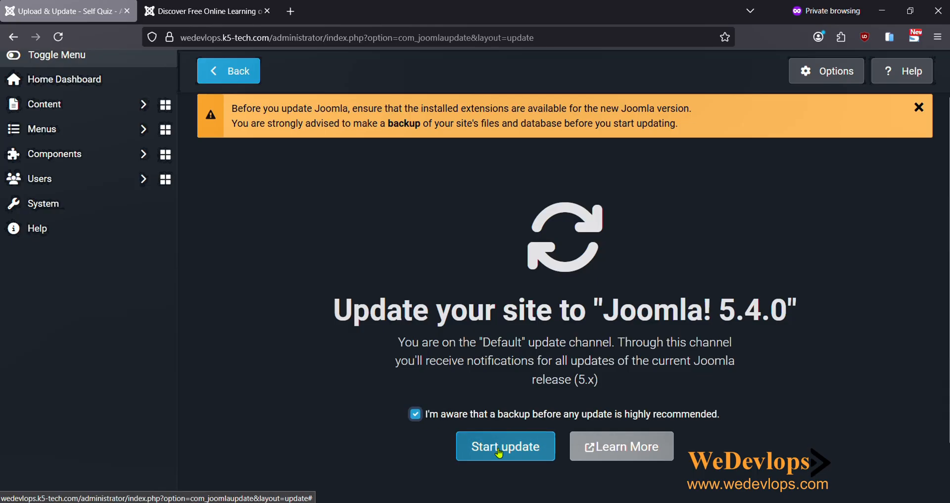
pyautogui.click(504, 446)
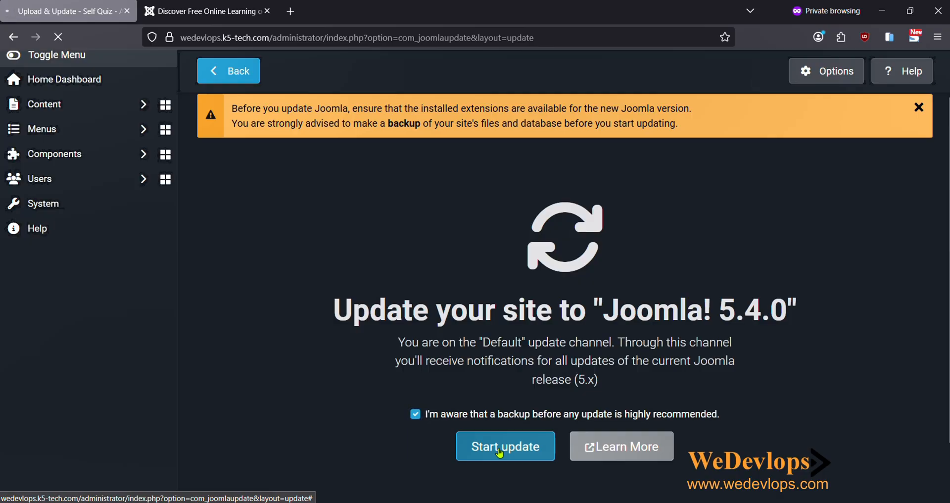
pyautogui.click(504, 445)
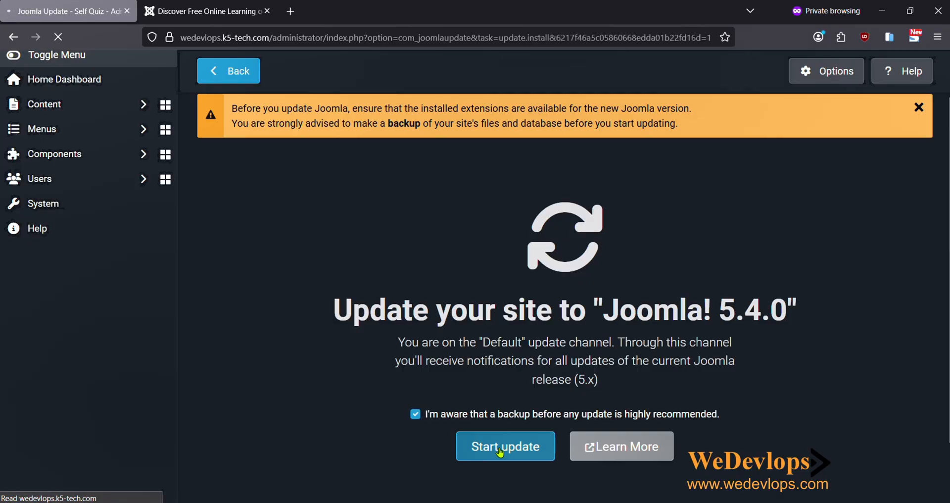
pyautogui.click(505, 446)
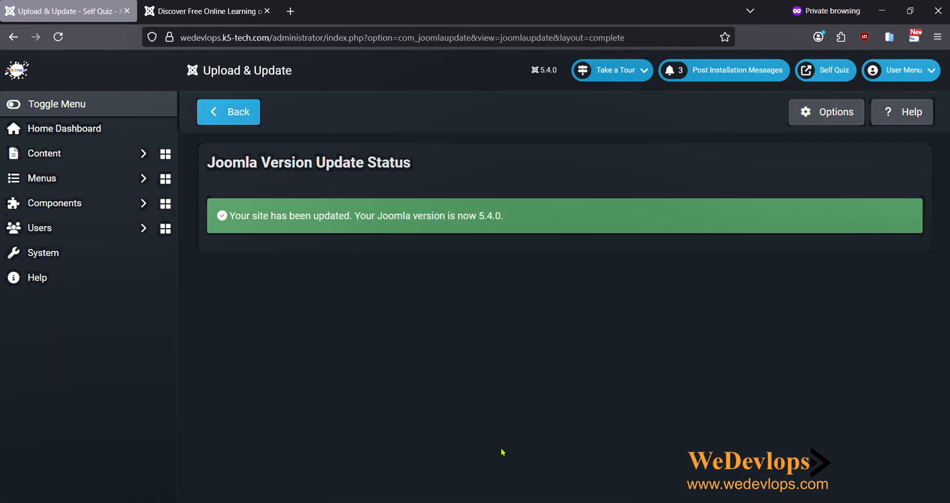
pyautogui.moveTo(494, 218)
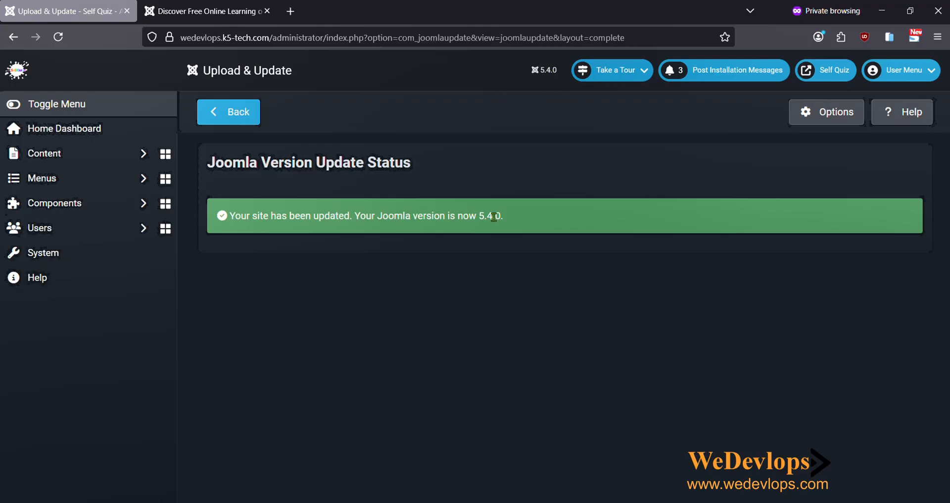
pyautogui.moveTo(65, 129)
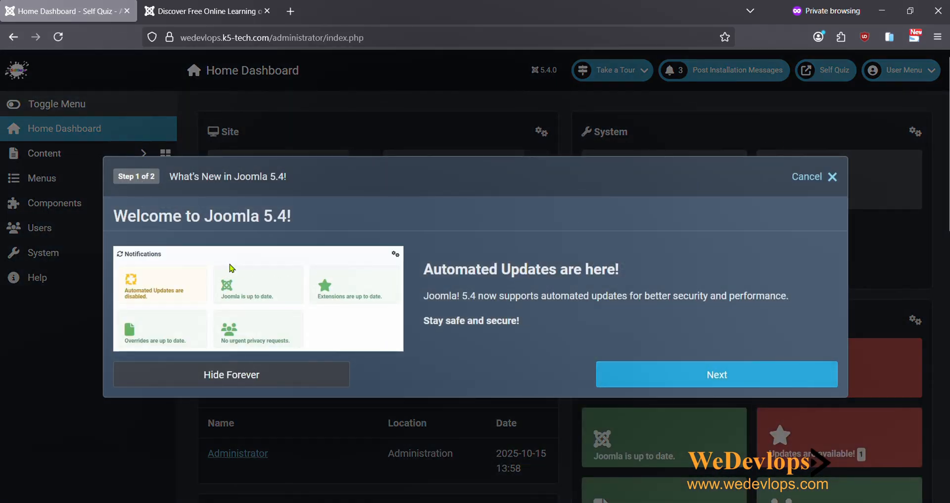
pyautogui.moveTo(585, 357)
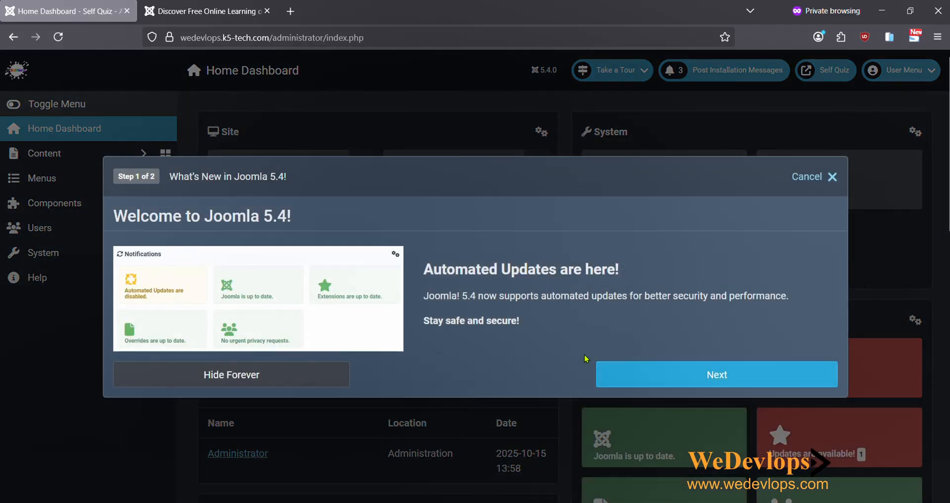
pyautogui.moveTo(512, 301)
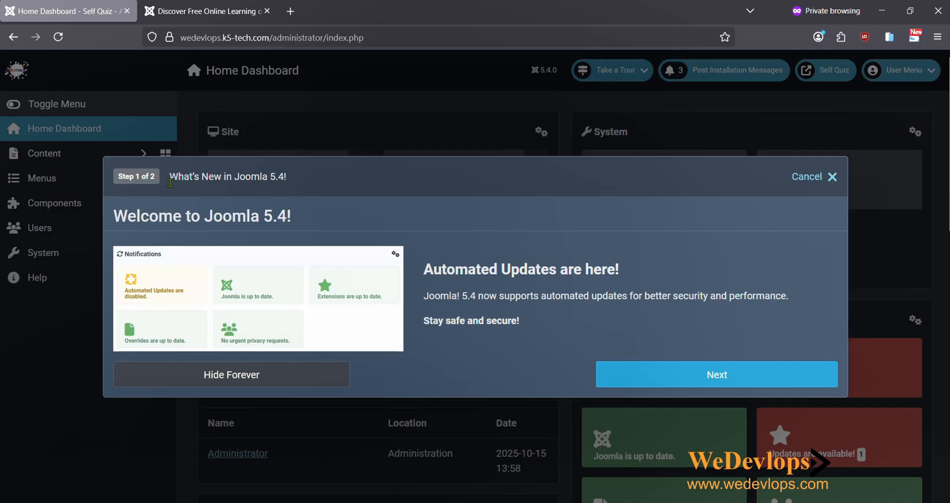
pyautogui.moveTo(246, 190)
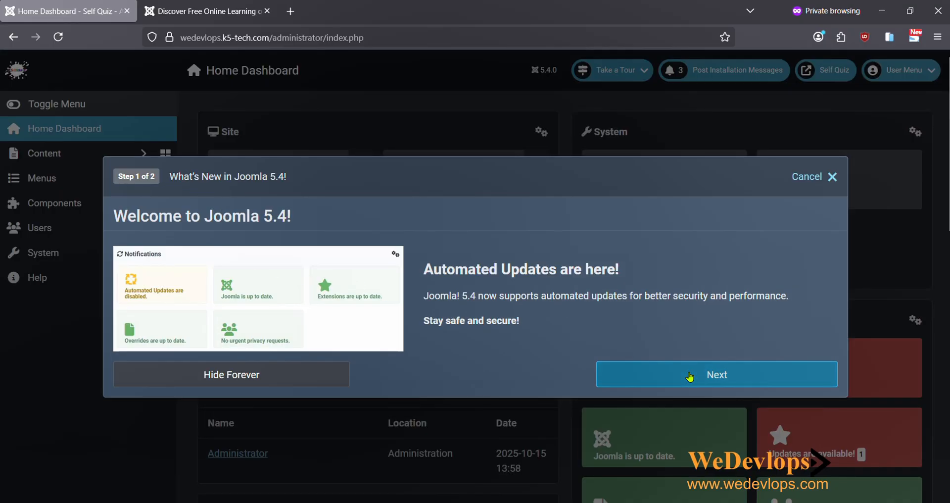
# - Advance through and complete the two-step 'What's New in Joomla 5.4' tour
pyautogui.click(716, 373)
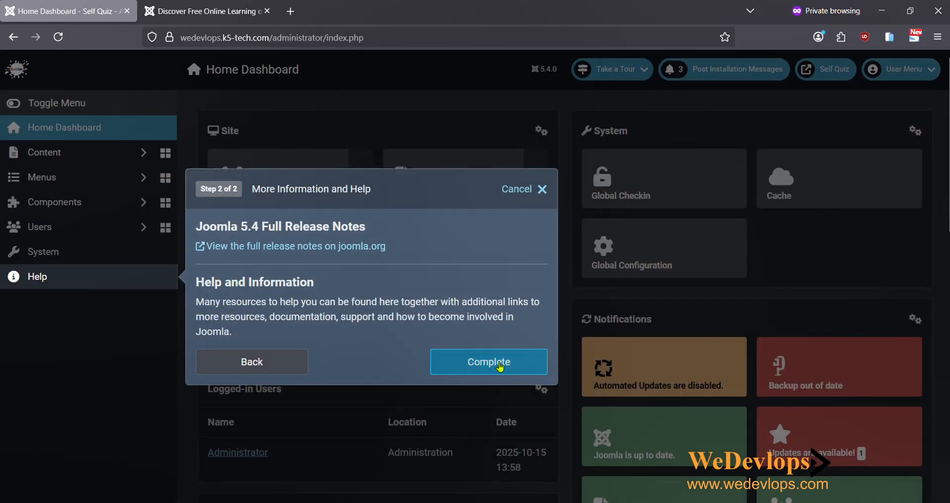
pyautogui.click(489, 361)
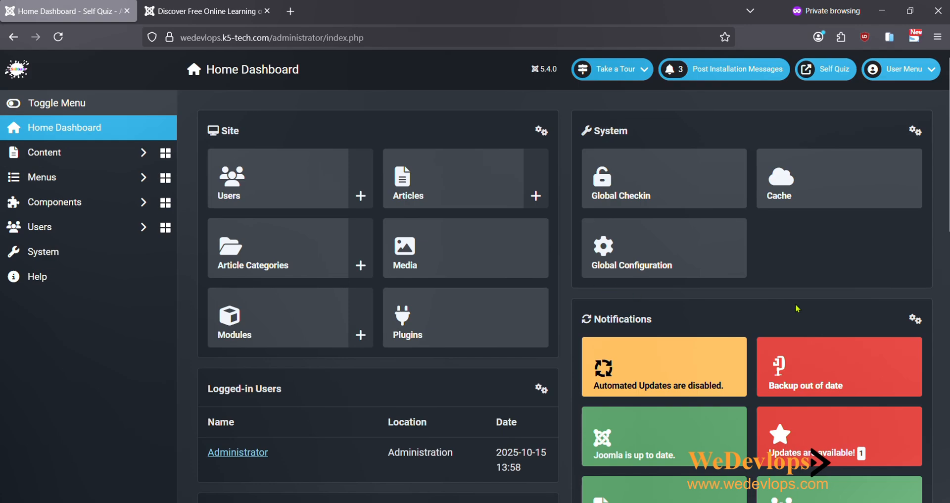
pyautogui.moveTo(643, 389)
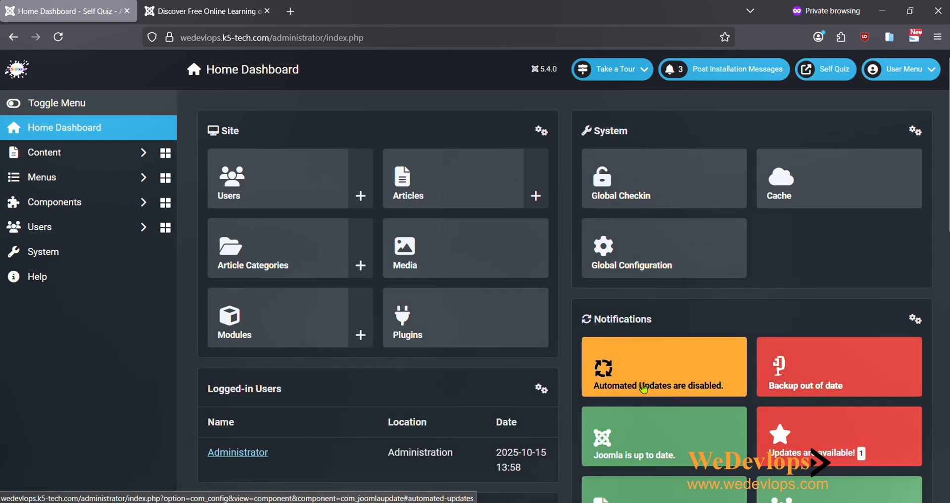
pyautogui.moveTo(695, 374)
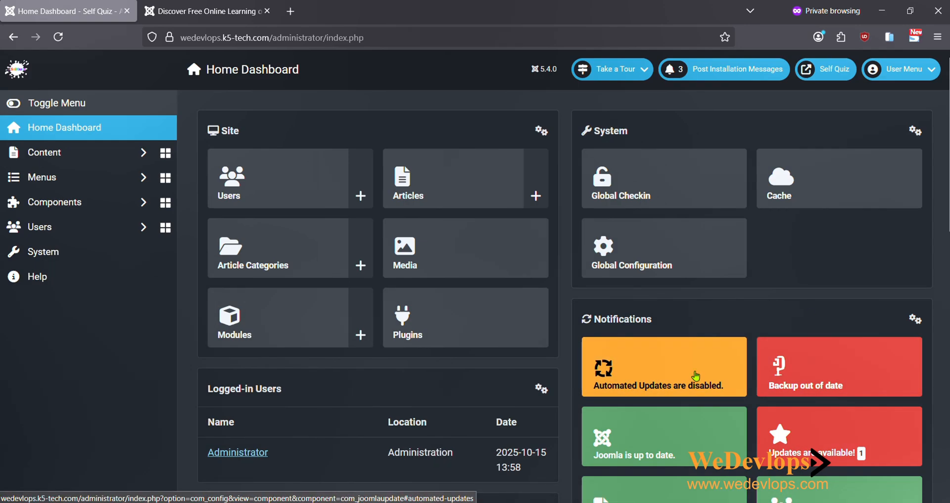
pyautogui.moveTo(659, 376)
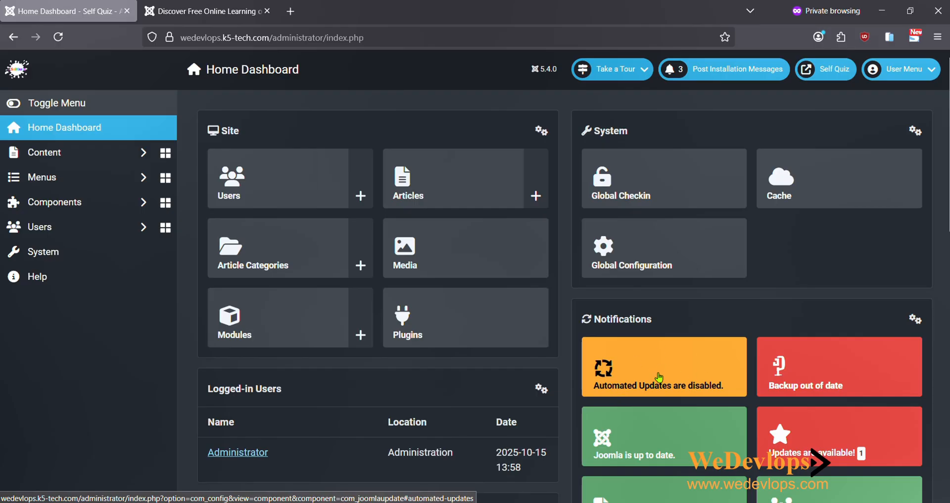
pyautogui.moveTo(658, 356)
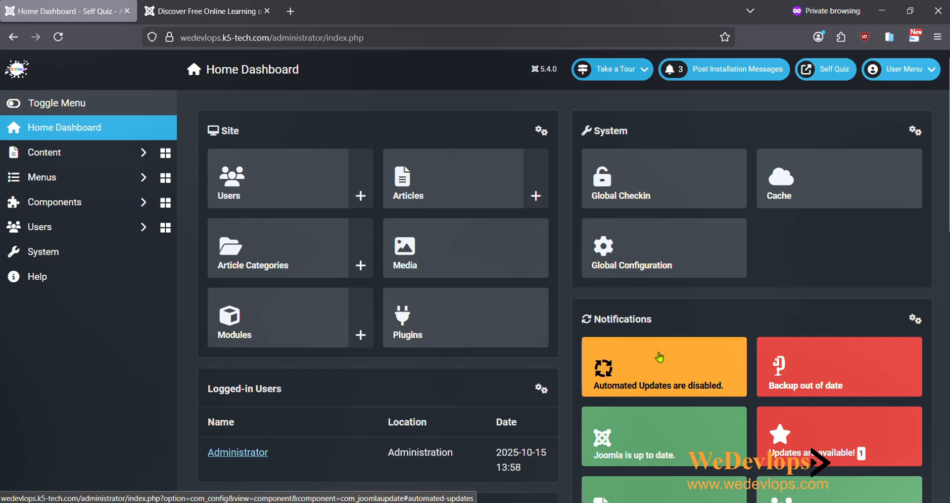
pyautogui.moveTo(659, 362)
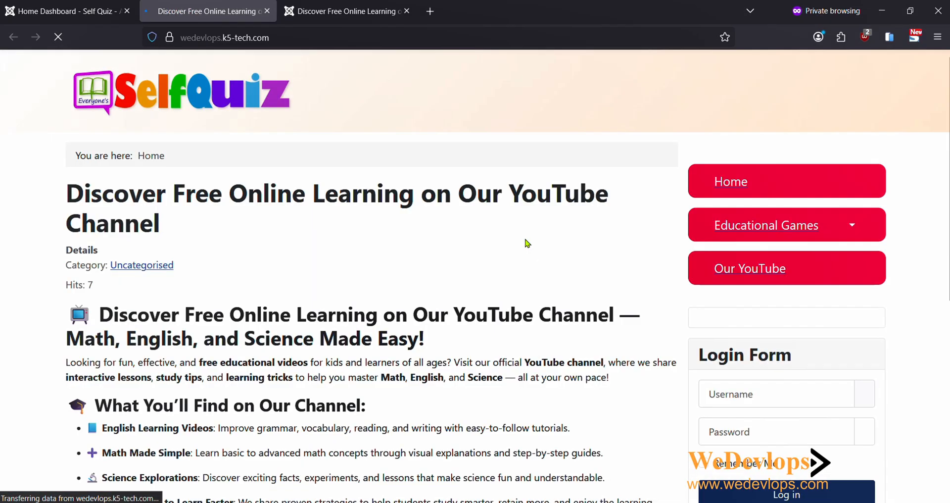
# - View the updated Self Quiz public site in a new tab, then return to the dashboard
pyautogui.scroll(-3)
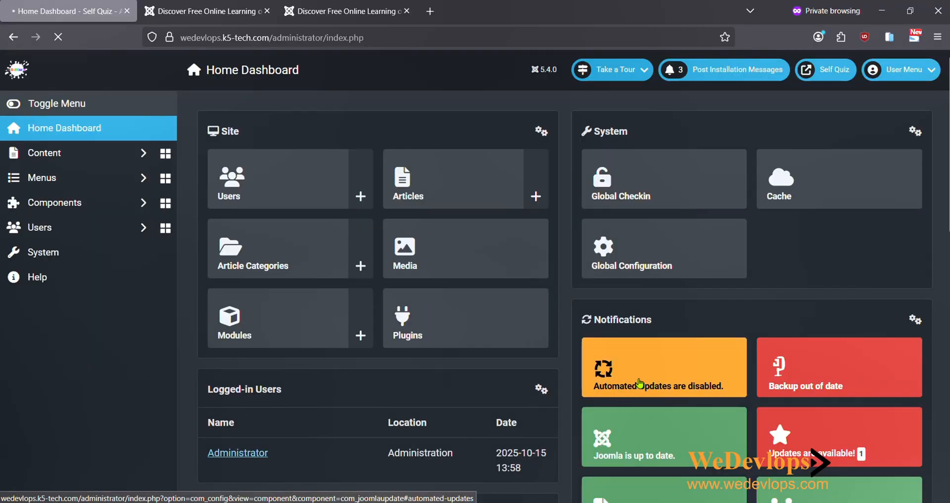
# - Turn Automated Update to Yes, open the email user groups list, and save the options
pyautogui.click(663, 367)
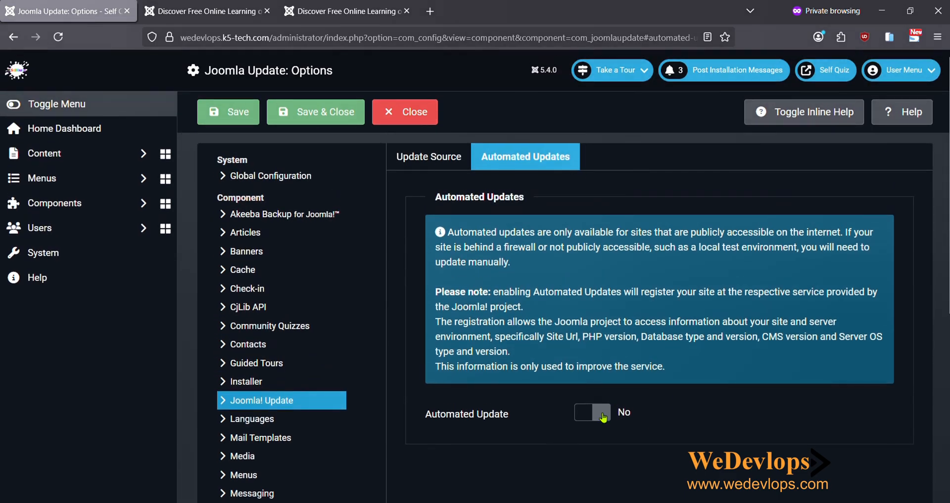
pyautogui.click(592, 412)
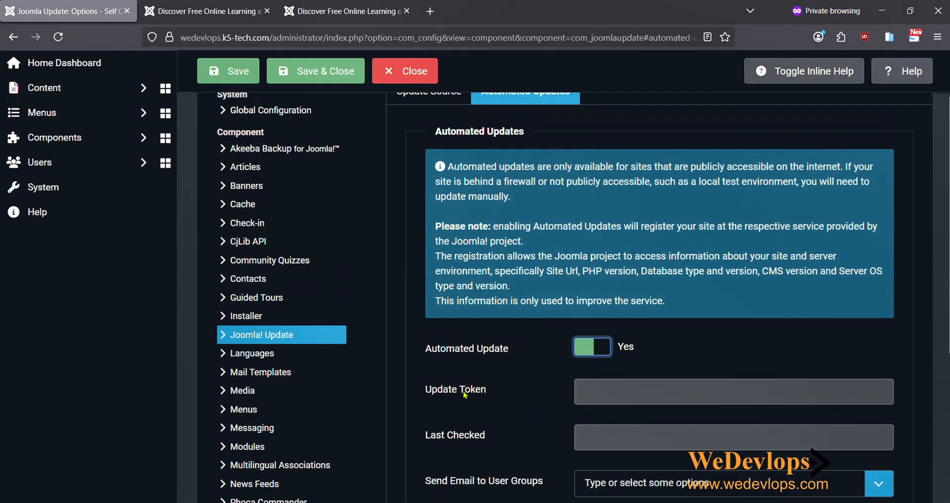
pyautogui.scroll(-3)
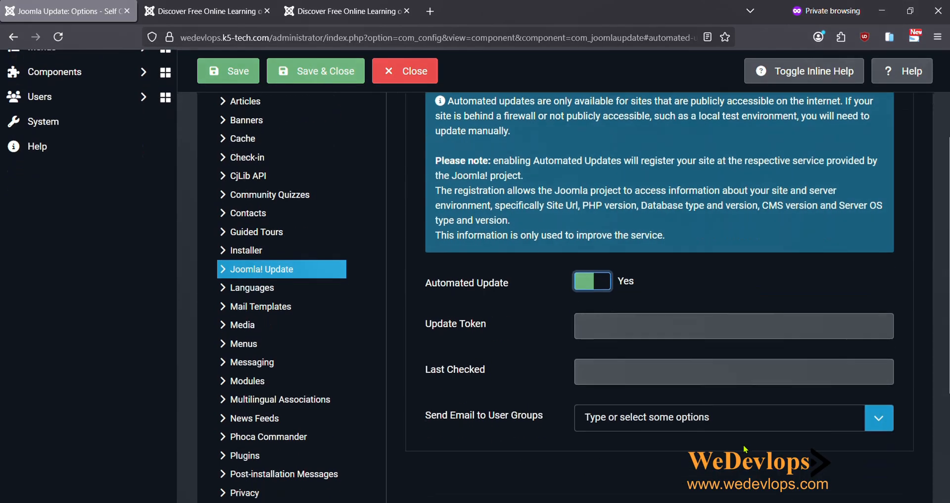
pyautogui.click(718, 417)
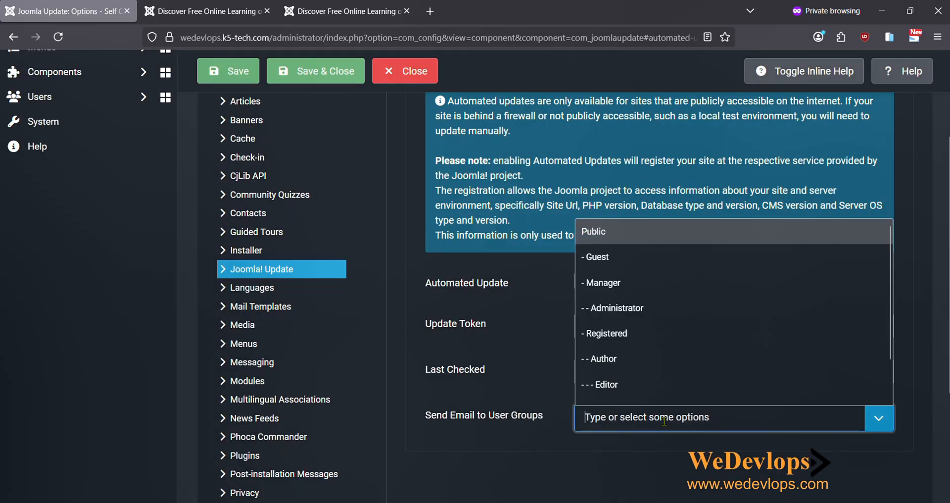
pyautogui.scroll(-3)
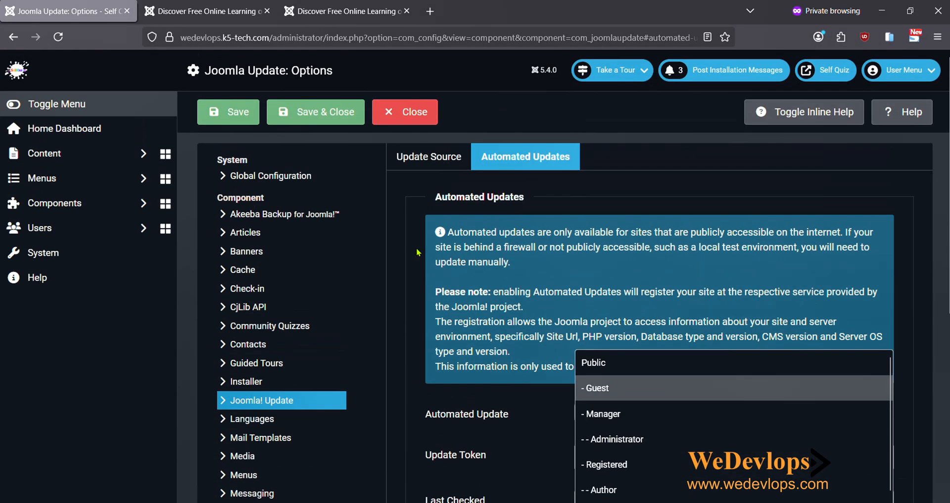
pyautogui.click(228, 111)
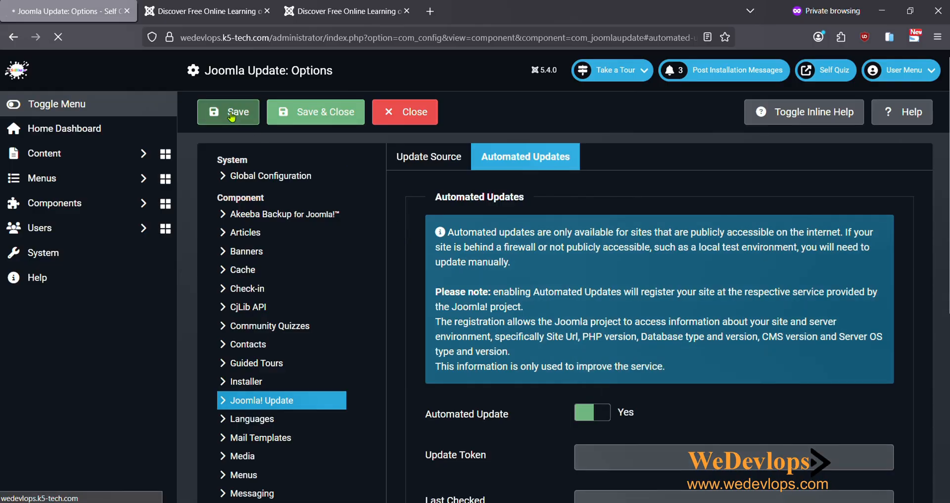
# - Retry saving the update options, then scroll the Home Dashboard notifications
pyautogui.click(228, 111)
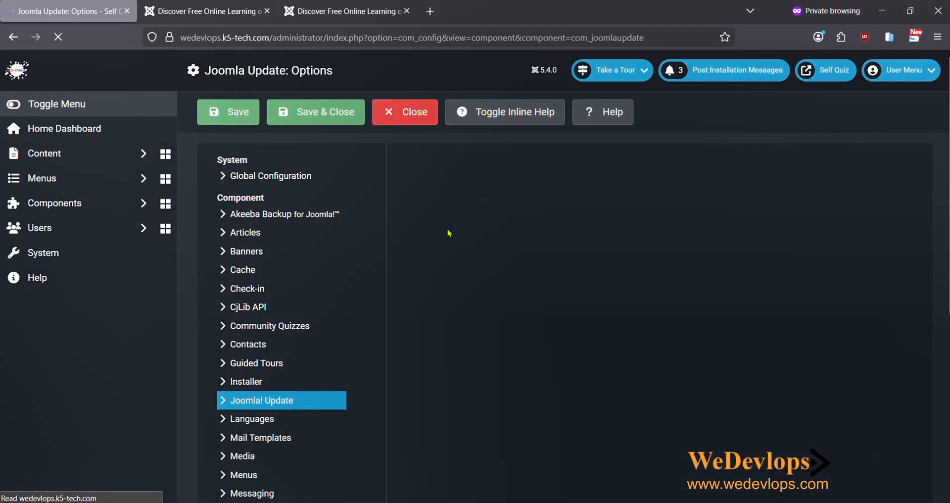
pyautogui.click(228, 111)
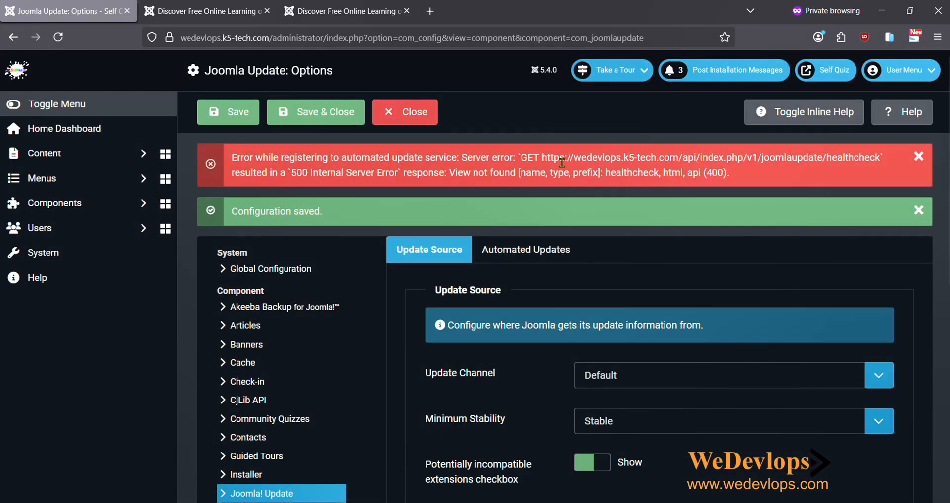
pyautogui.moveTo(518, 222)
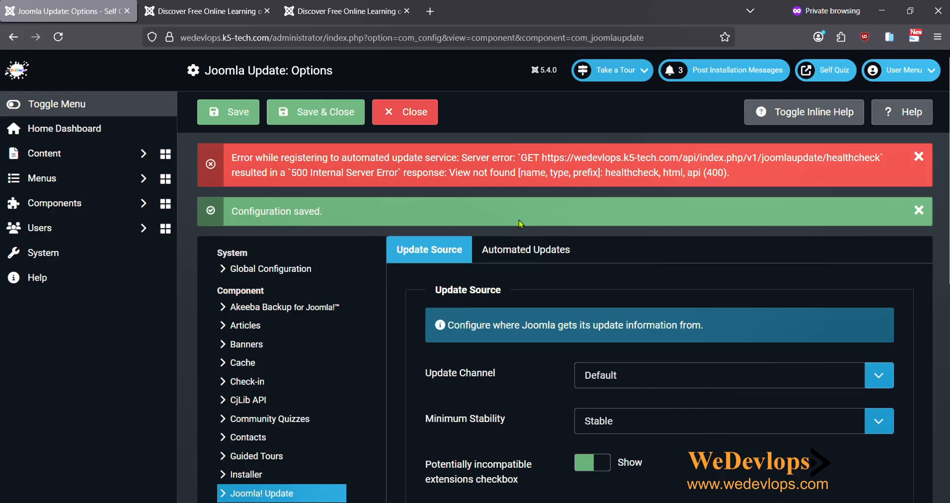
pyautogui.moveTo(641, 263)
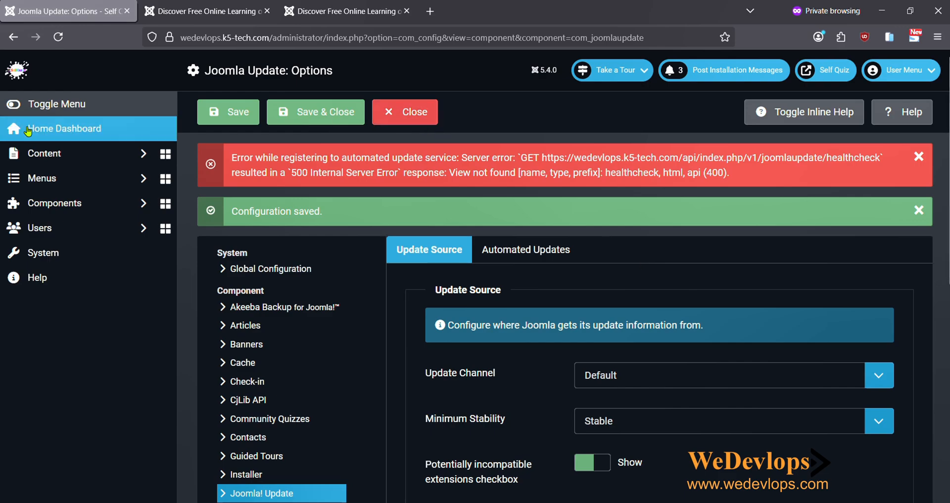
pyautogui.click(63, 128)
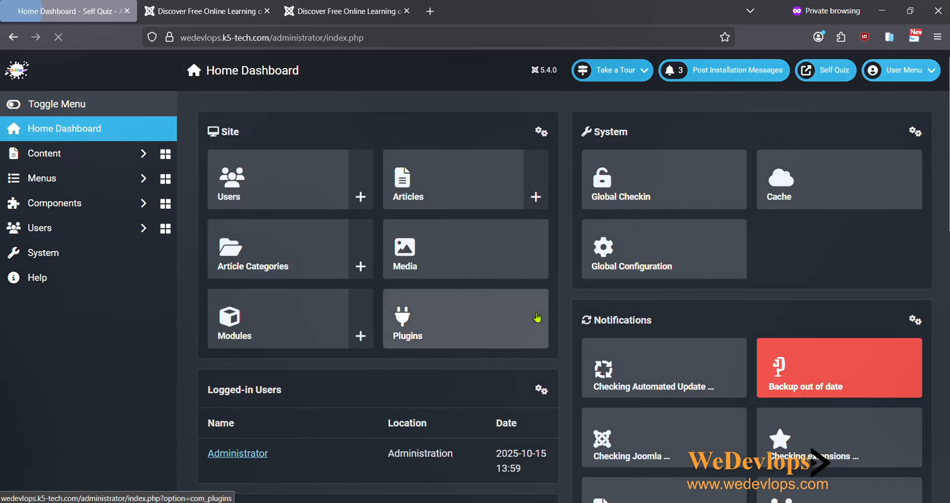
pyautogui.scroll(-3)
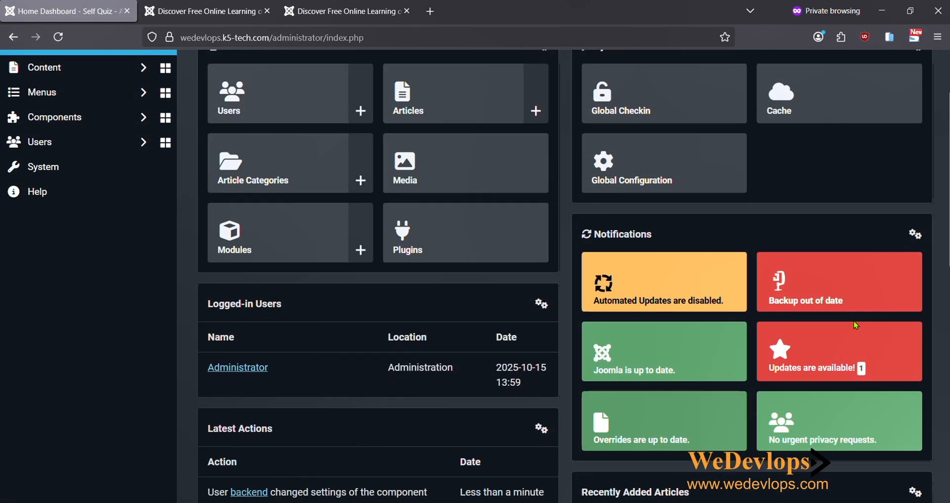
pyautogui.scroll(-3)
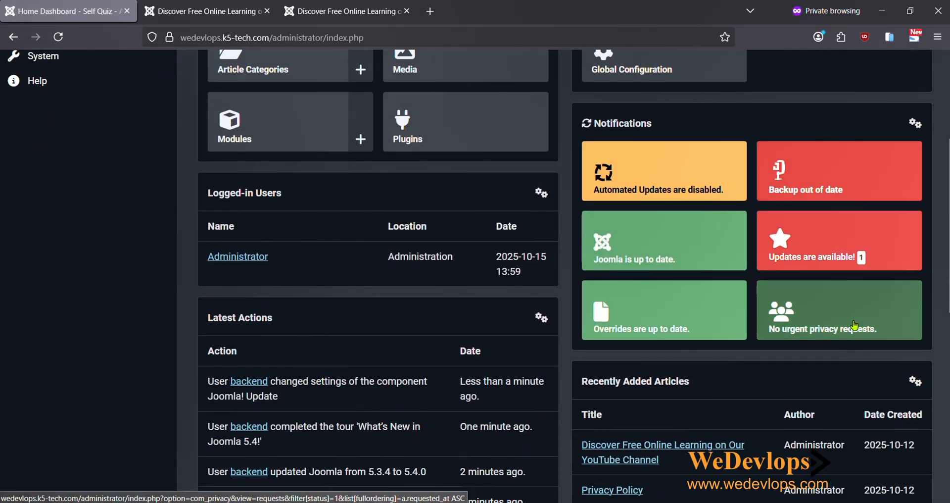
pyautogui.scroll(-3)
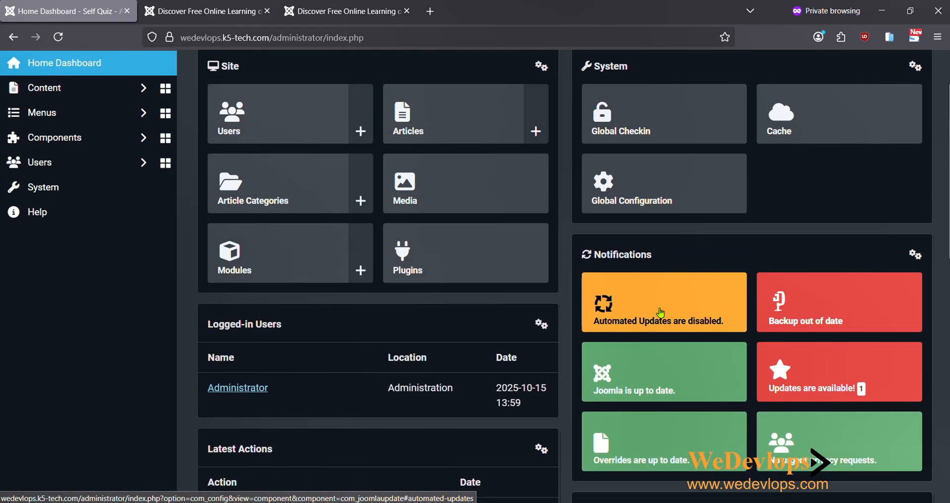
pyautogui.moveTo(673, 311)
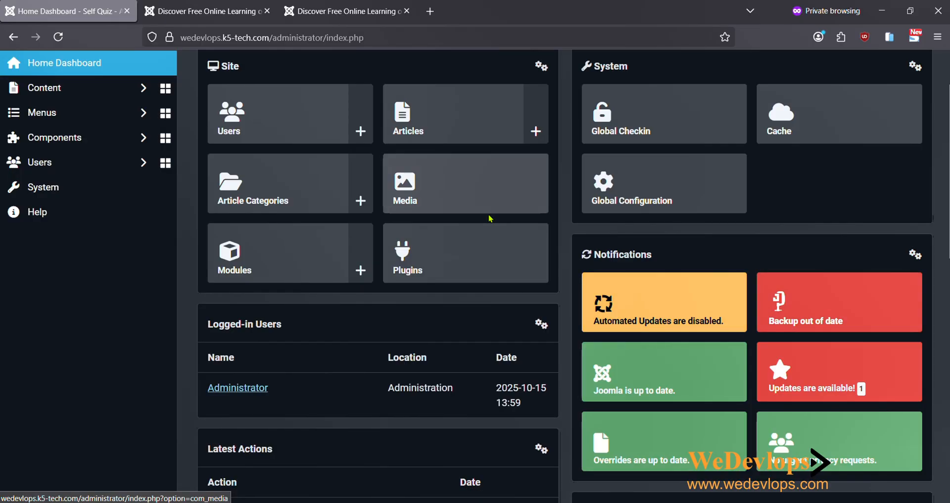
pyautogui.scroll(3)
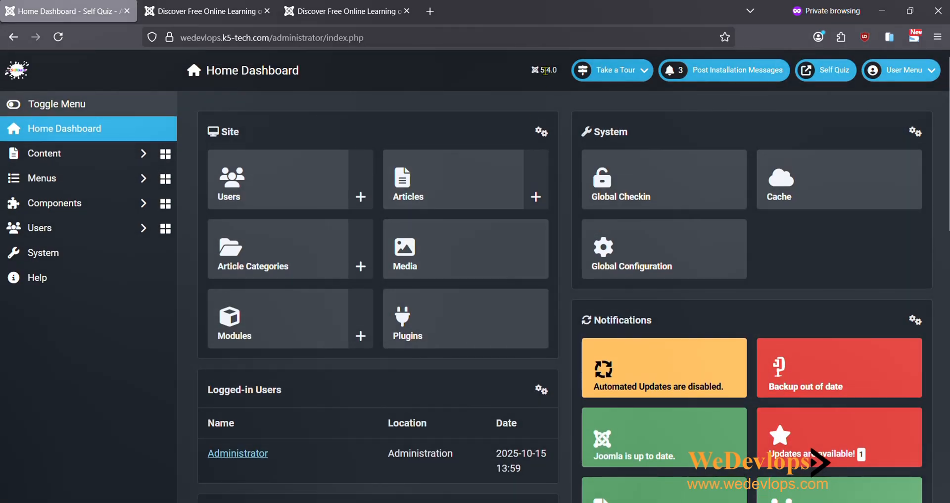
pyautogui.moveTo(710, 437)
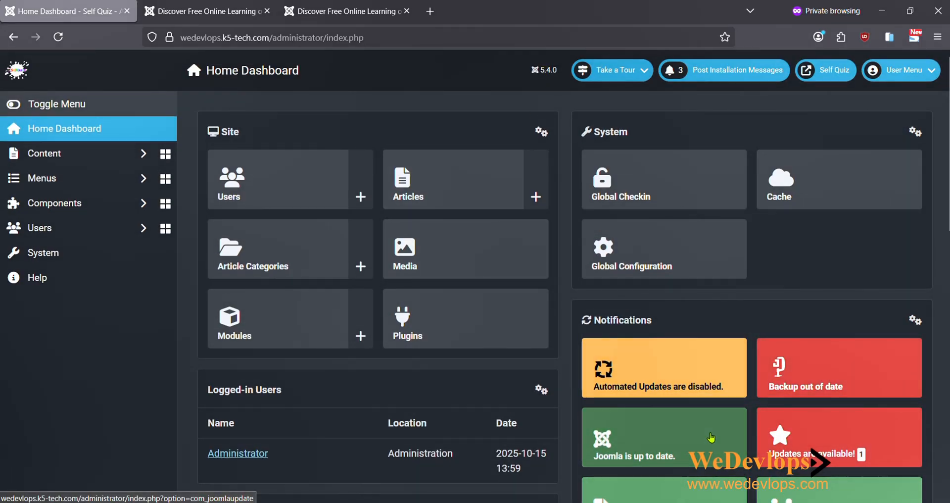
pyautogui.scroll(-3)
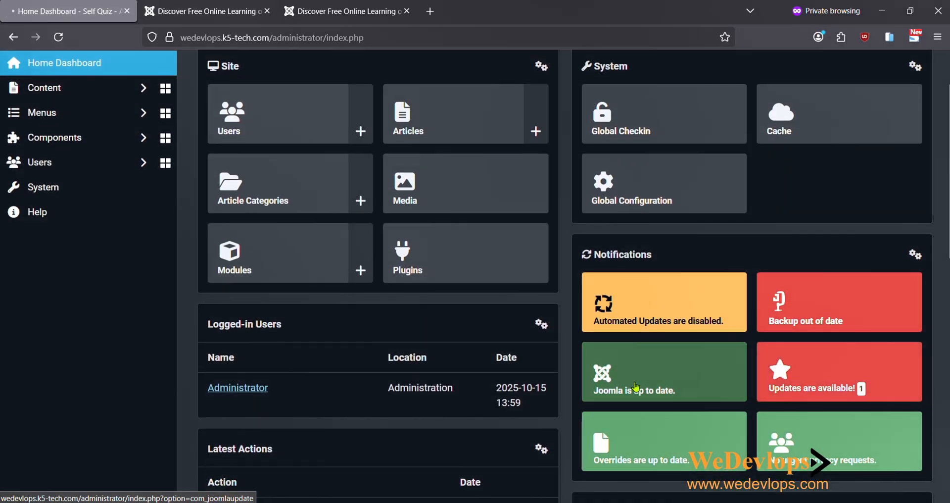
# - Upload and install Joomla_6.0.0-Stable-Update_Package.zip, acknowledging the backup notice
pyautogui.click(663, 371)
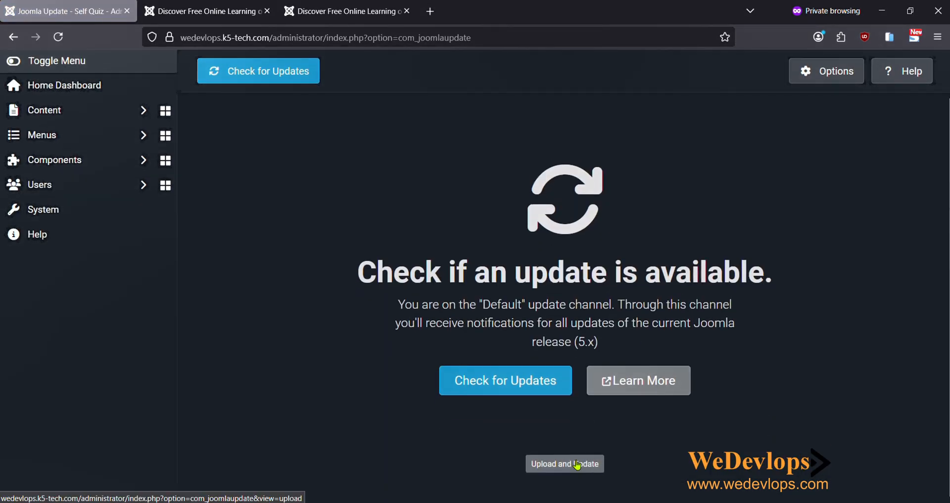
pyautogui.click(564, 463)
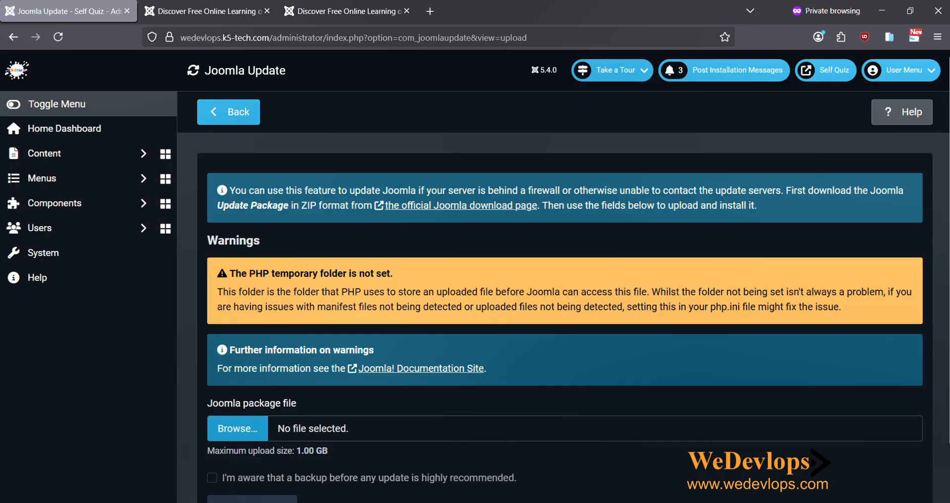
pyautogui.click(236, 428)
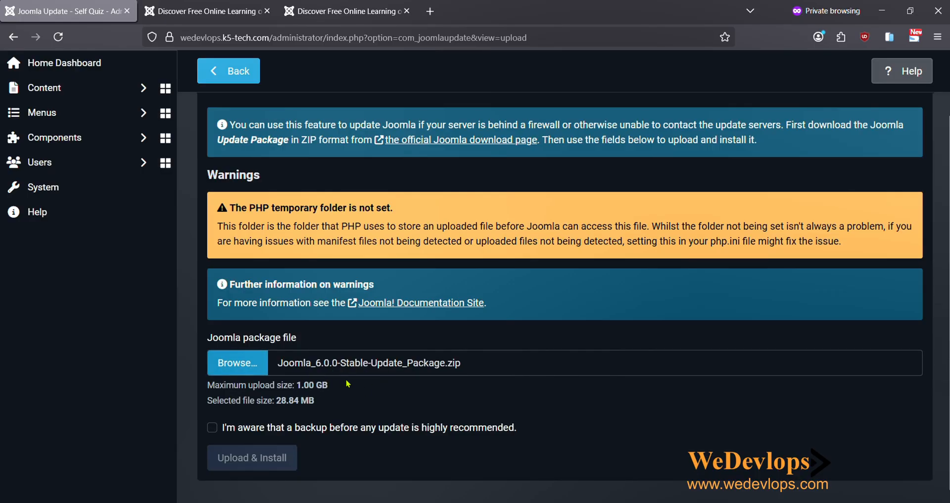
pyautogui.moveTo(311, 380)
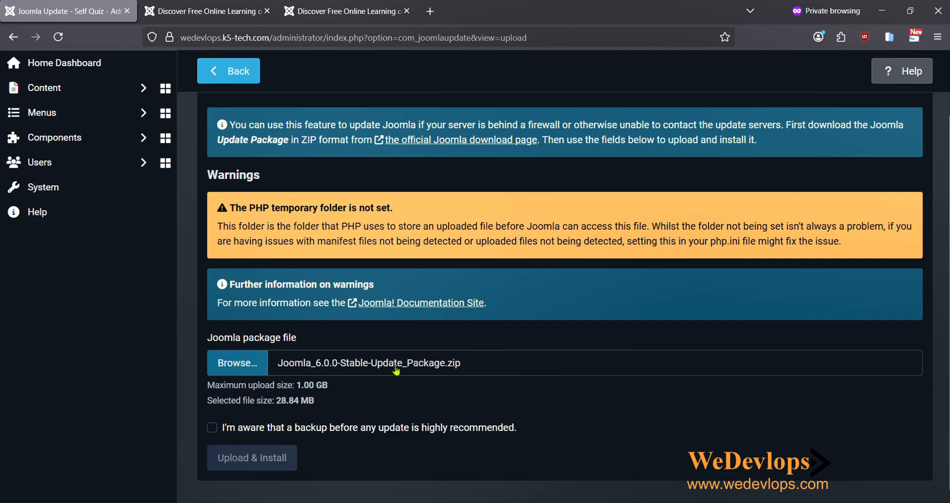
pyautogui.moveTo(433, 367)
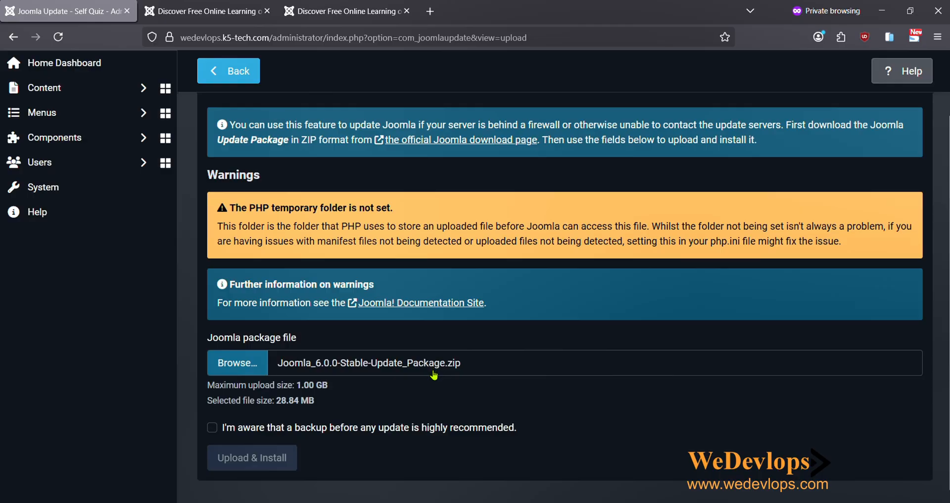
pyautogui.moveTo(448, 368)
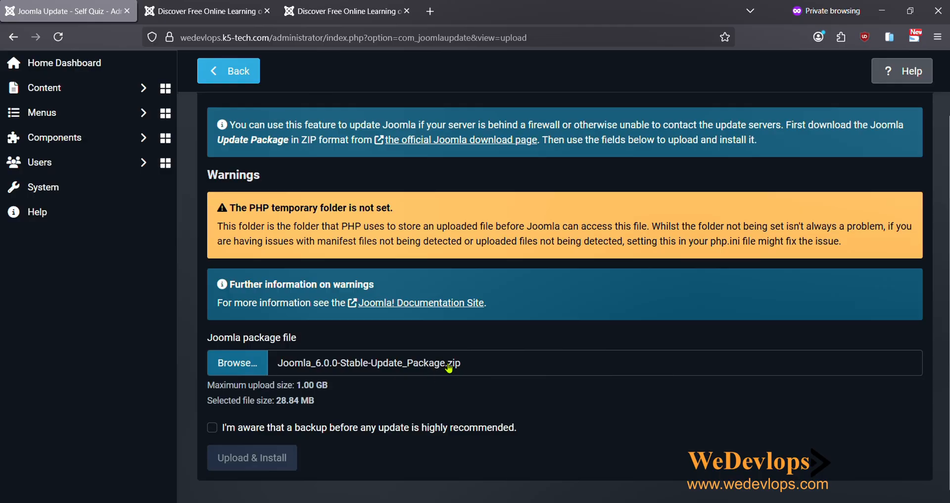
pyautogui.moveTo(451, 387)
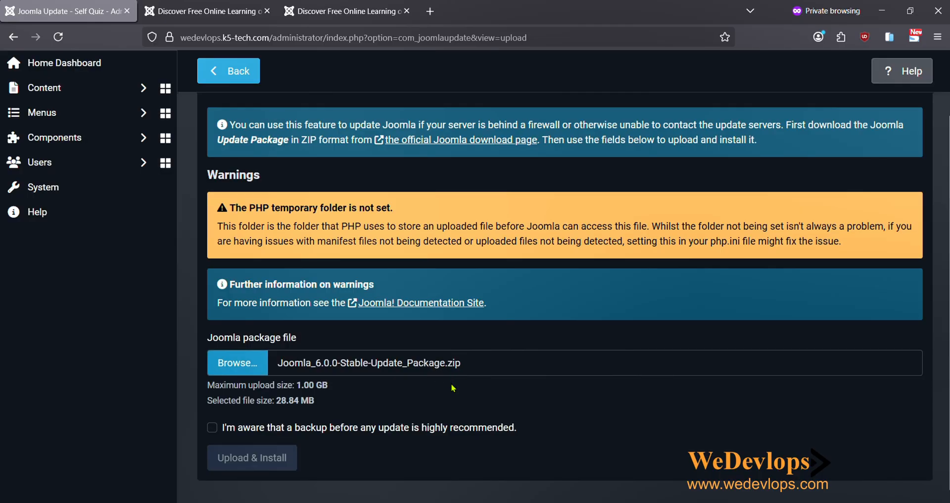
pyautogui.moveTo(345, 379)
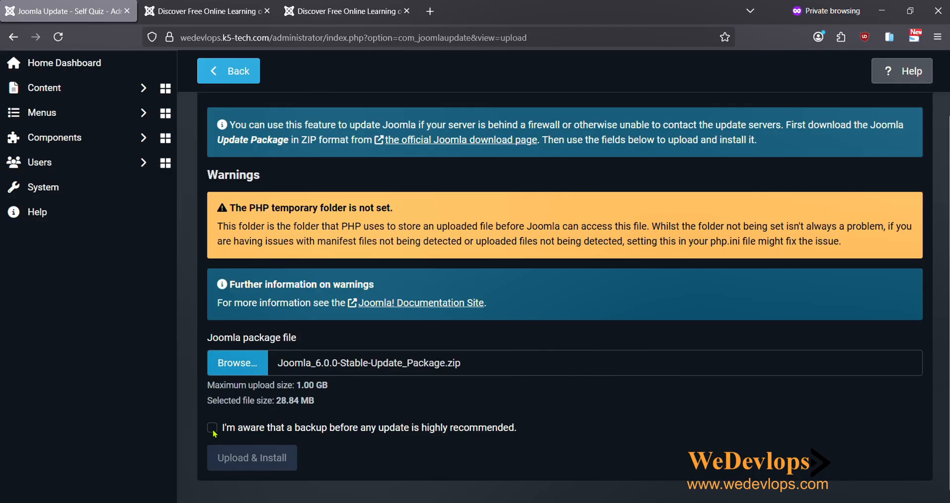
pyautogui.click(212, 427)
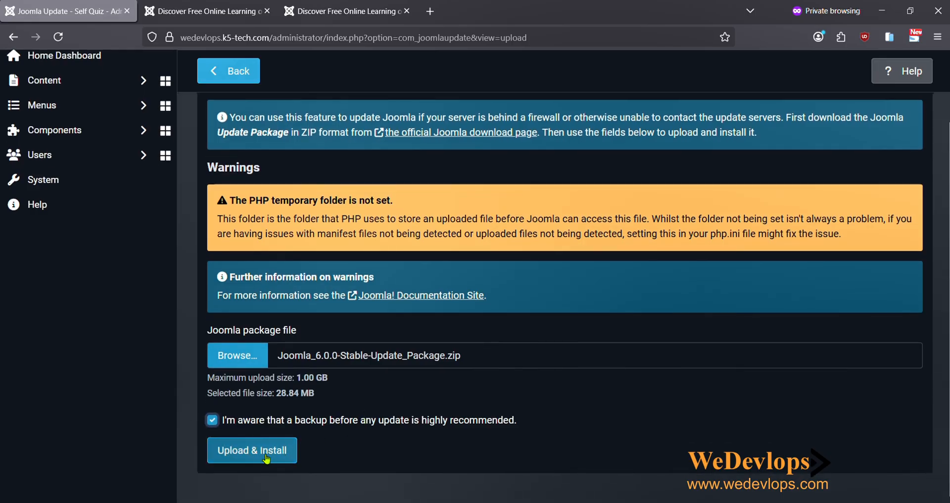
pyautogui.click(251, 450)
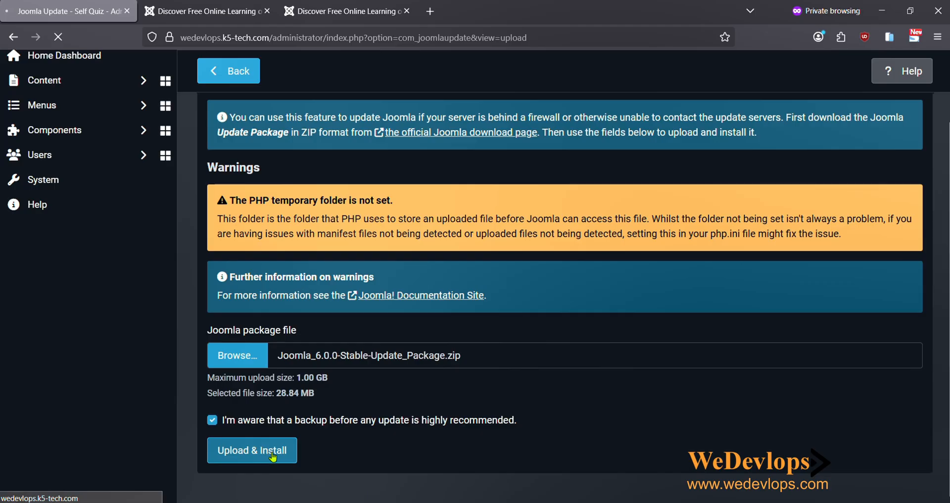
pyautogui.moveTo(356, 442)
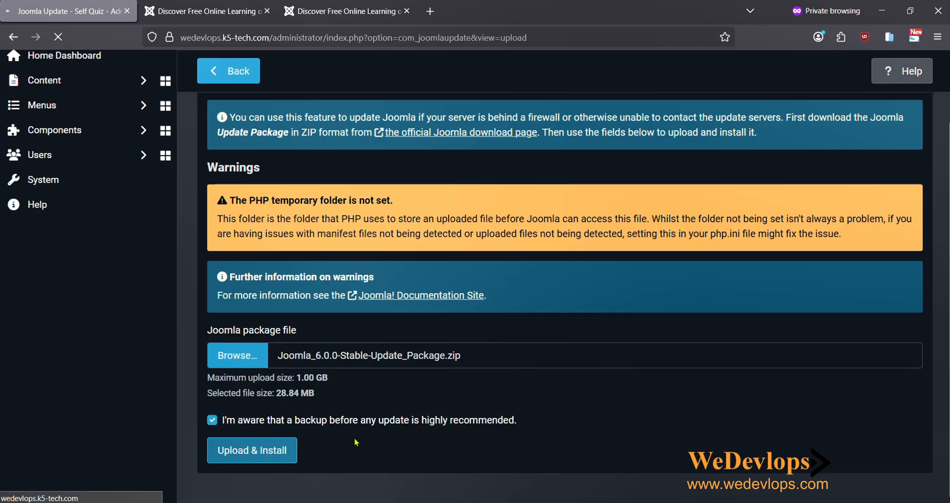
pyautogui.moveTo(361, 441)
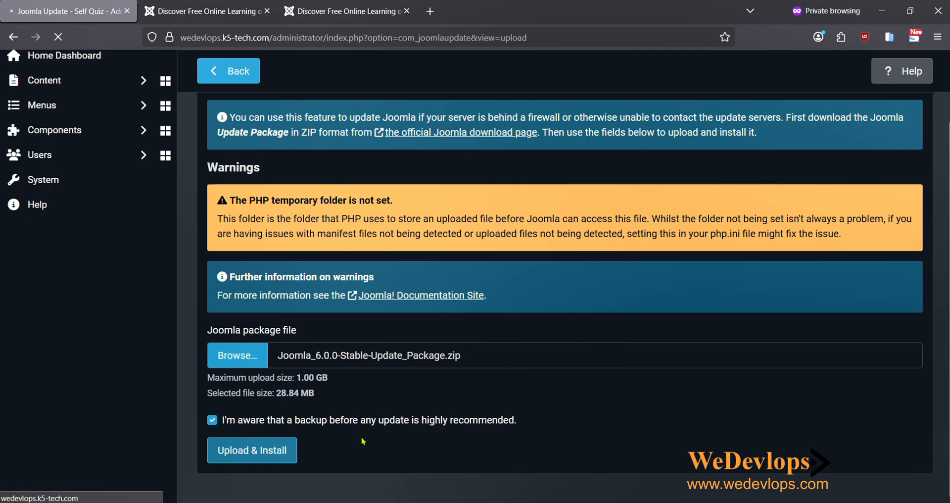
pyautogui.moveTo(374, 438)
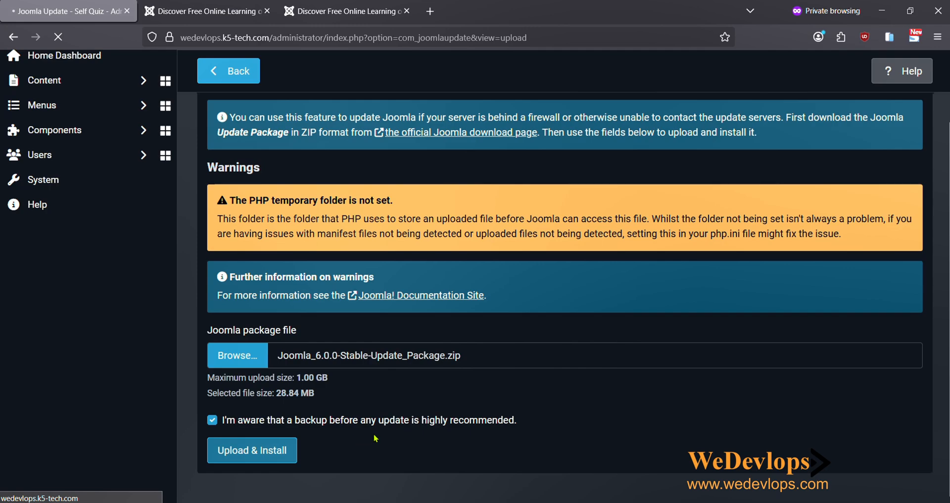
pyautogui.moveTo(377, 438)
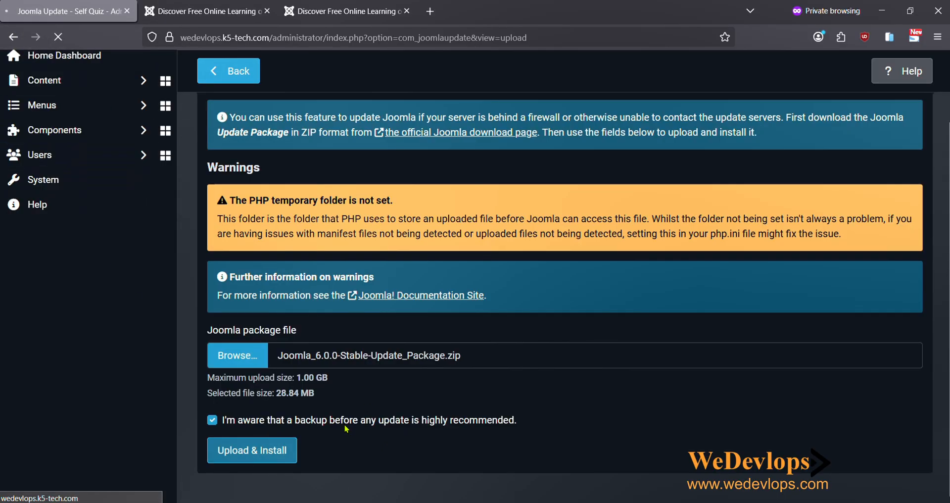
pyautogui.moveTo(335, 407)
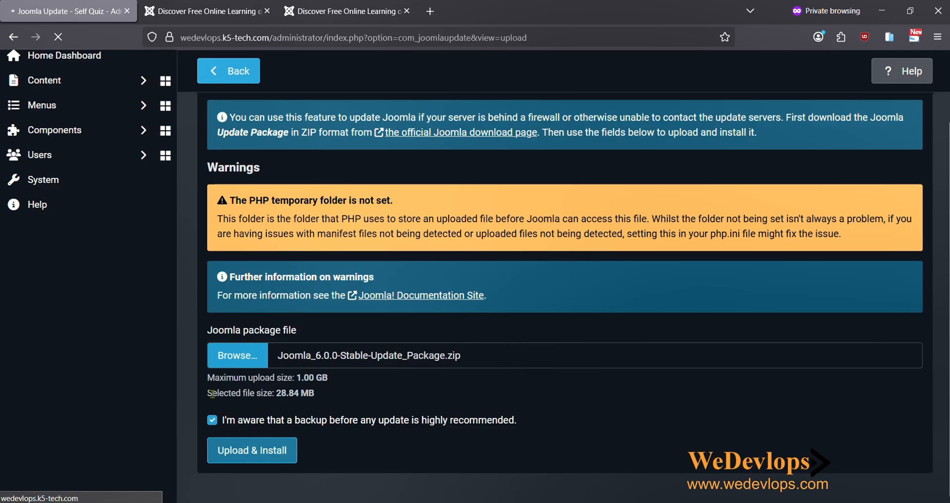
# - Re-enter the administrator password and confirm installing the uploaded Joomla 6.0.0 package
pyautogui.click(252, 449)
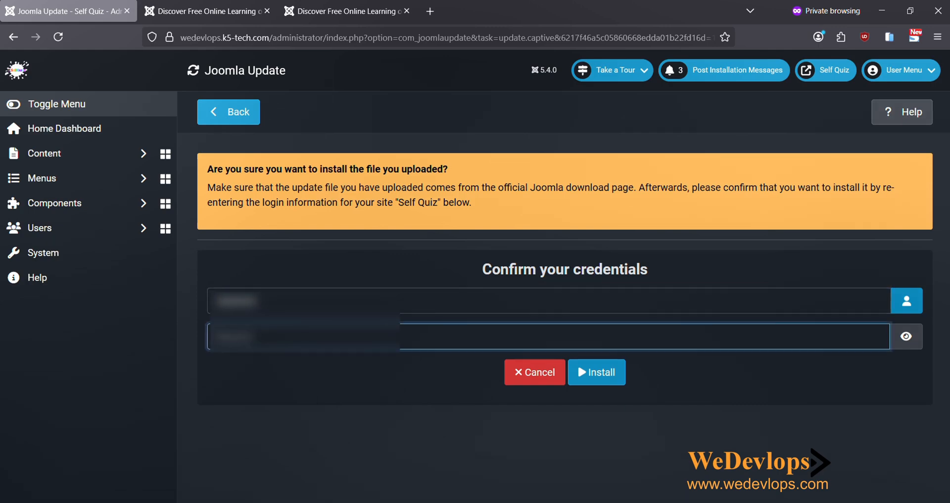
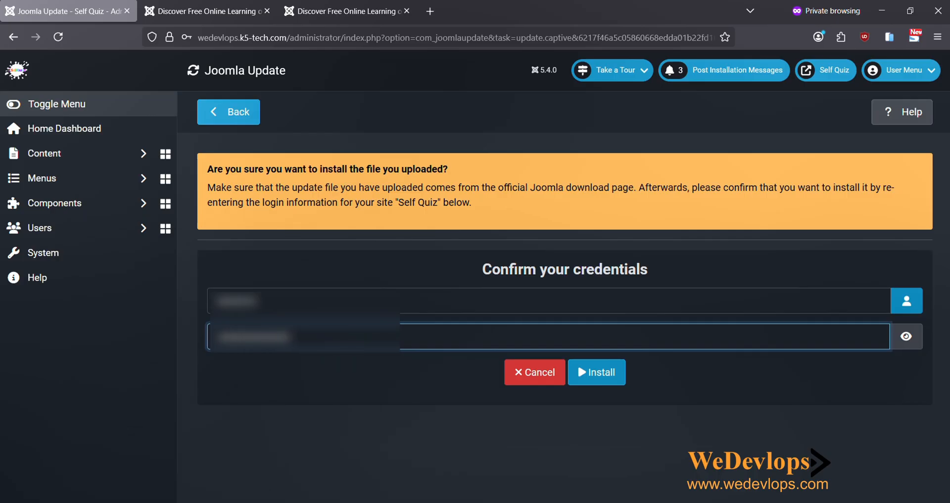
pyautogui.click(596, 372)
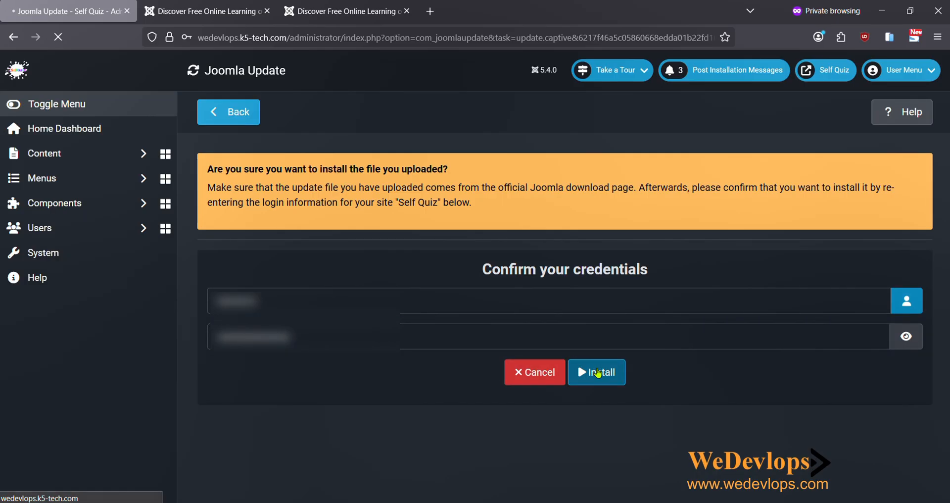
pyautogui.click(596, 372)
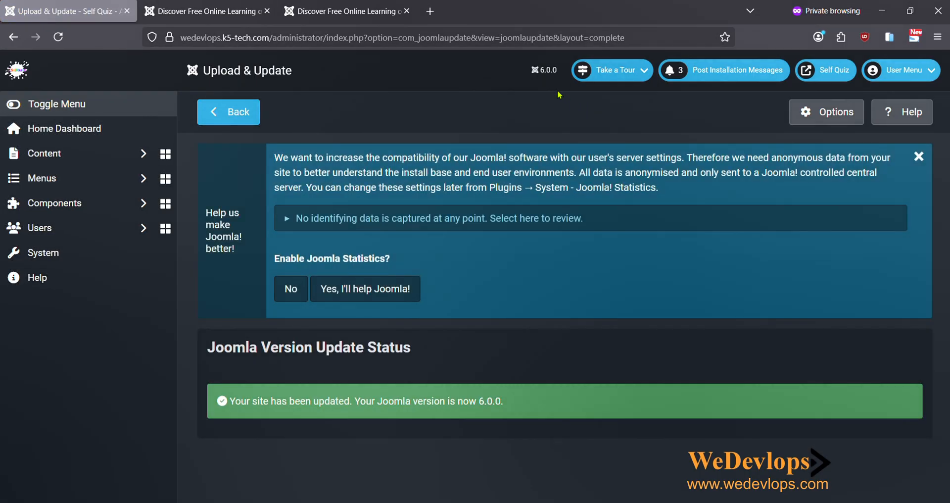
pyautogui.moveTo(526, 68)
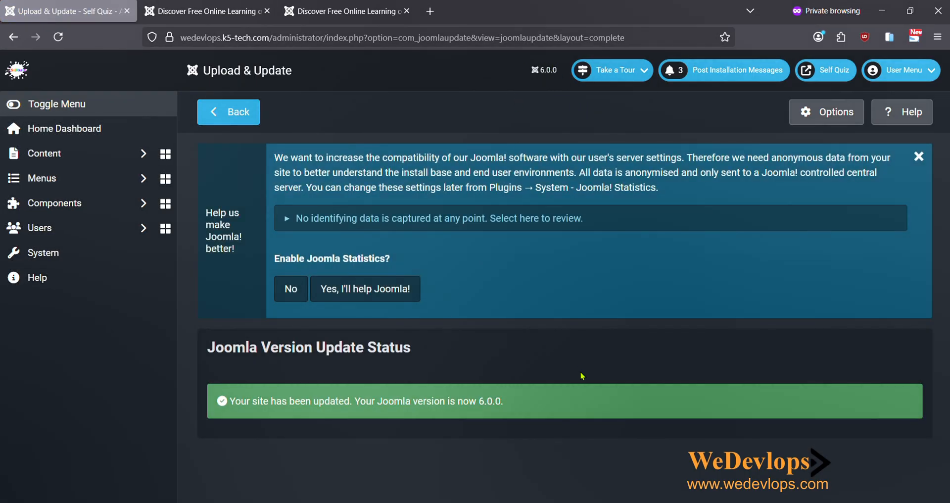
pyautogui.moveTo(461, 415)
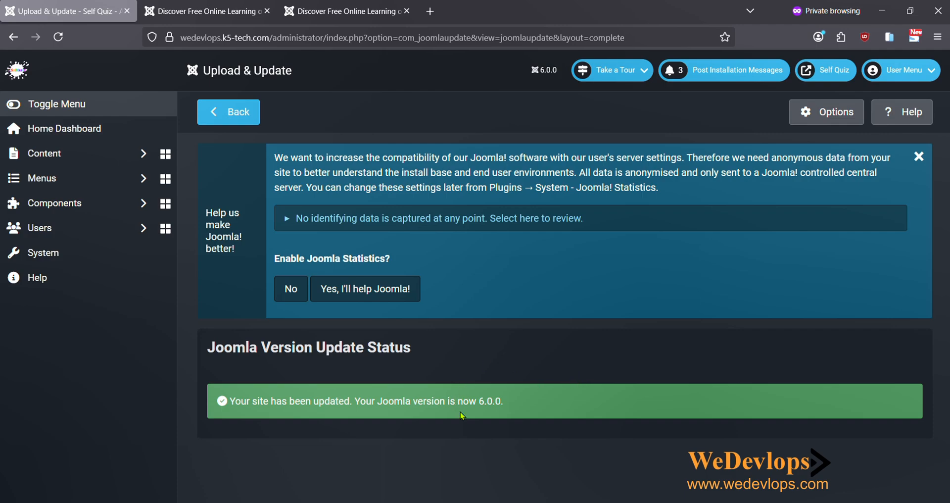
pyautogui.moveTo(85, 128)
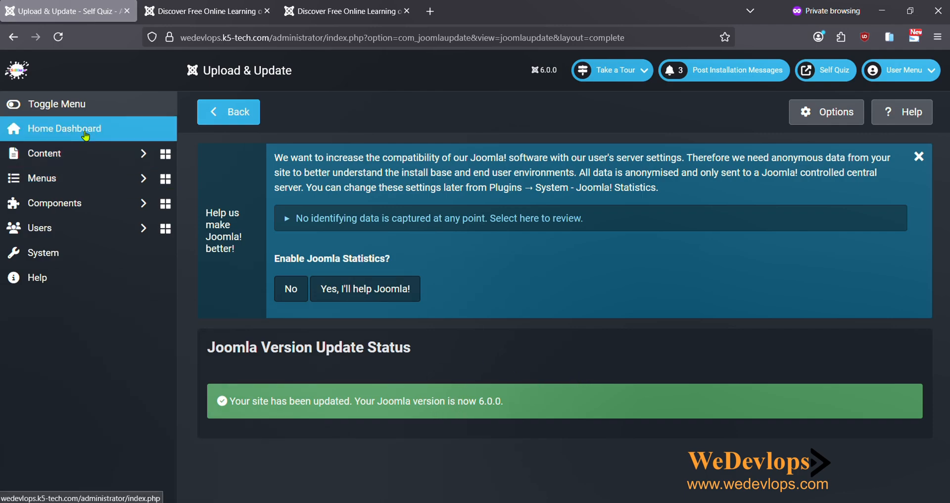
# - From the Home Dashboard, step through all three 'What's New in Joomla 6' tour steps
pyautogui.click(64, 128)
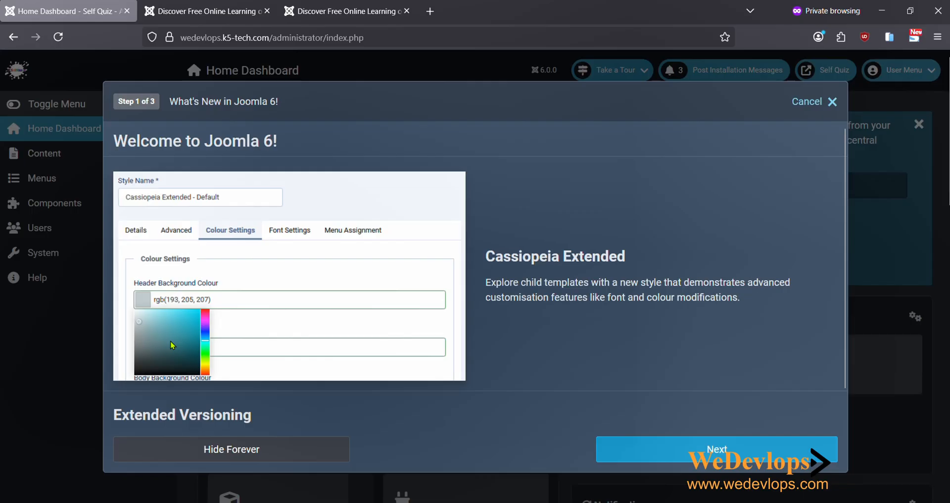
pyautogui.moveTo(206, 208)
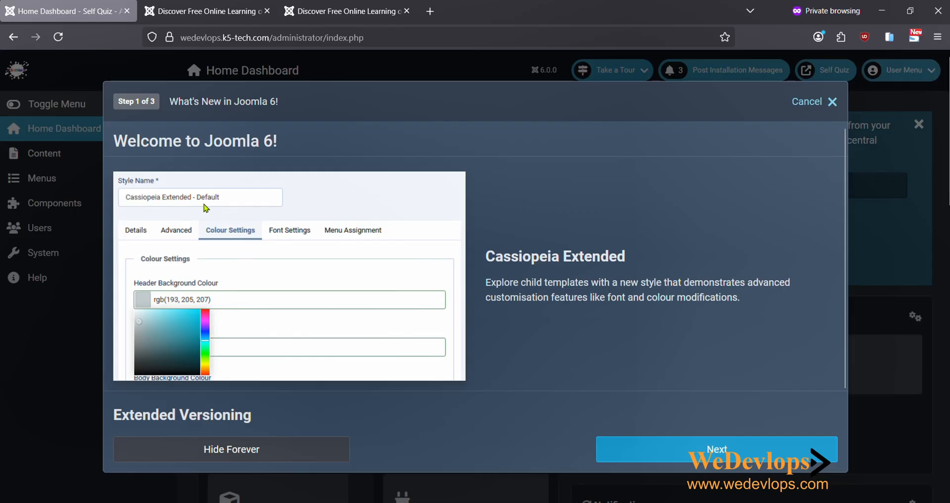
pyautogui.moveTo(134, 208)
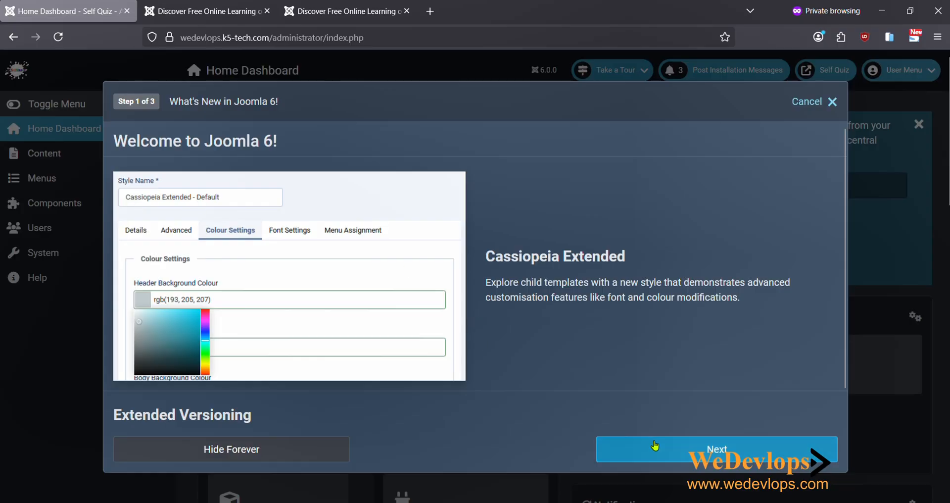
pyautogui.click(716, 448)
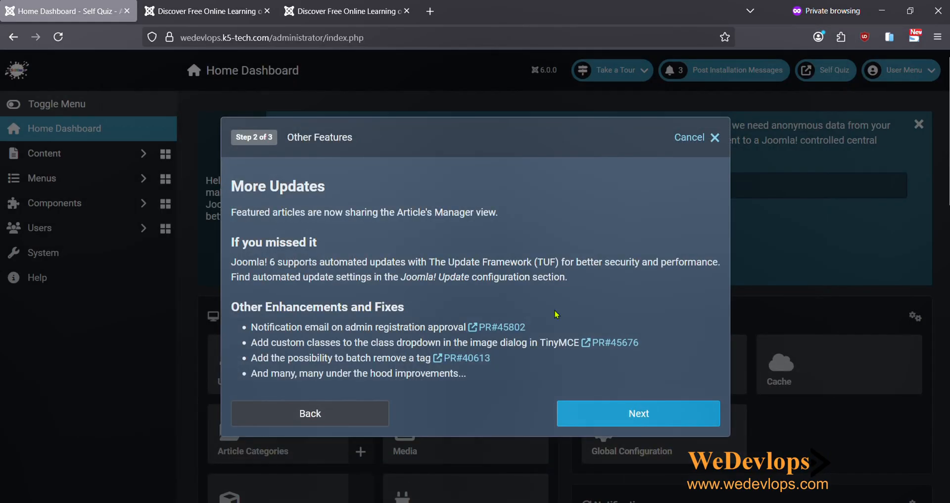
pyautogui.moveTo(333, 251)
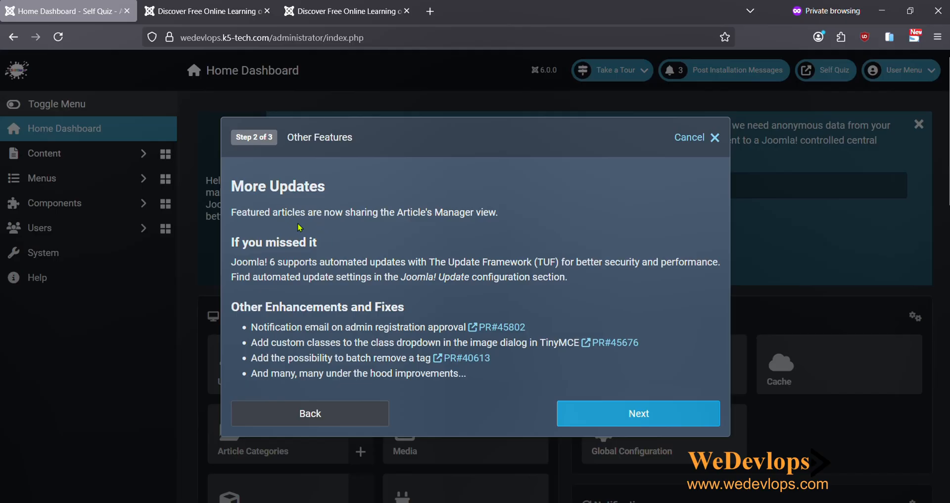
pyautogui.moveTo(366, 354)
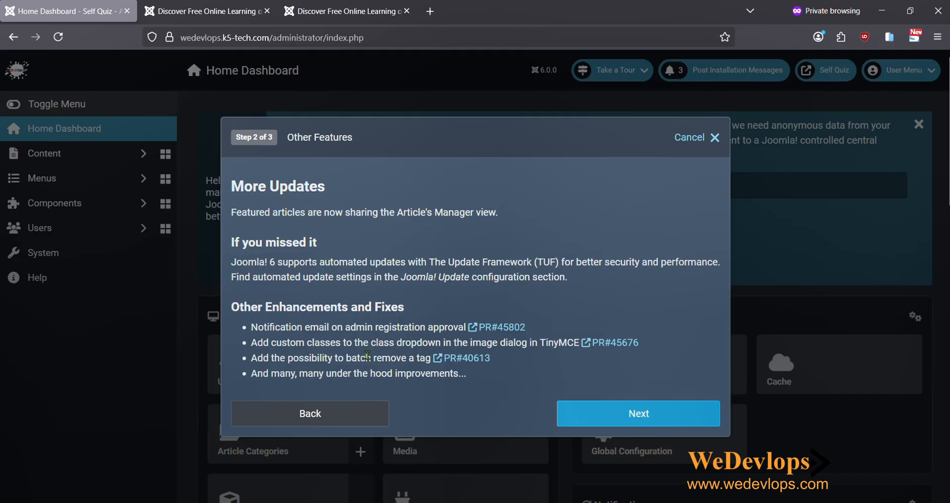
pyautogui.click(638, 413)
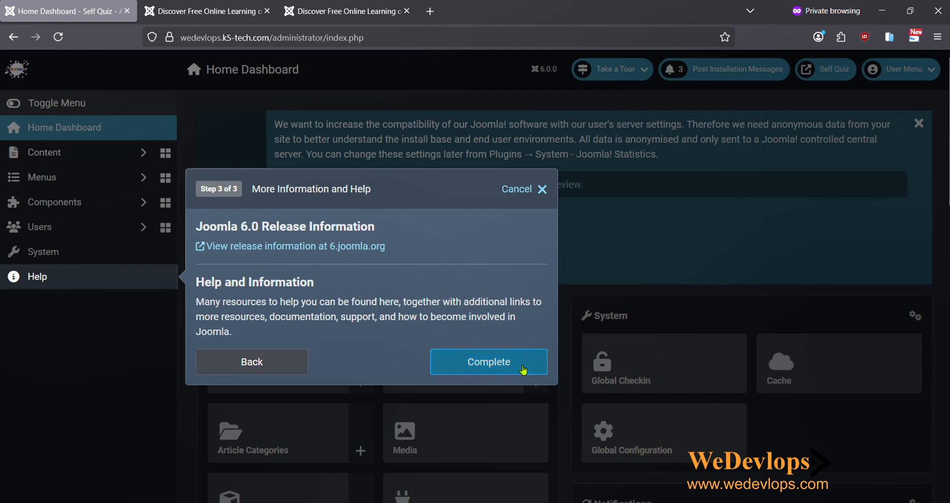
pyautogui.click(488, 361)
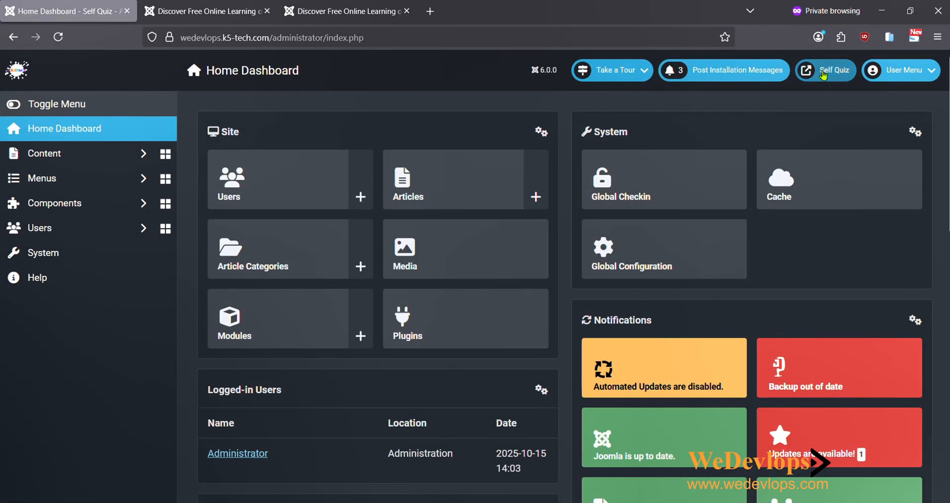
# - Preview the Self Quiz front page in a new tab, then return to the dashboard tab
pyautogui.click(824, 69)
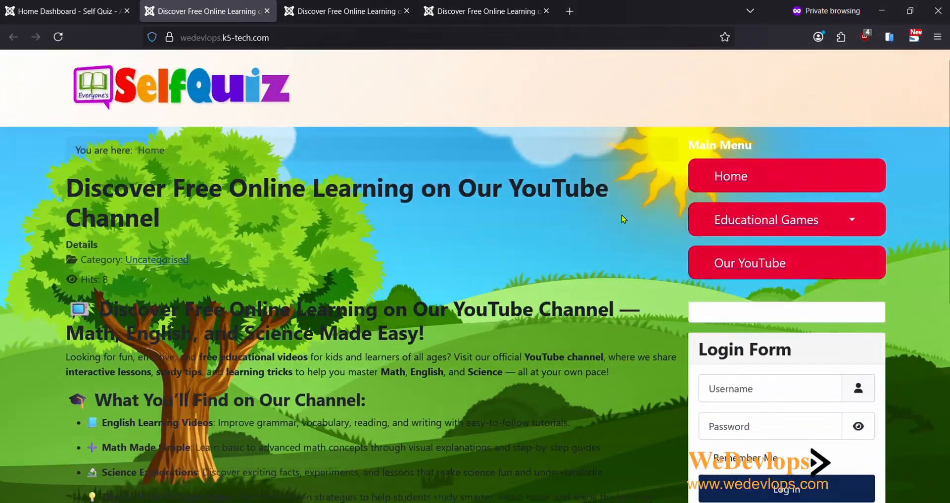
pyautogui.scroll(-3)
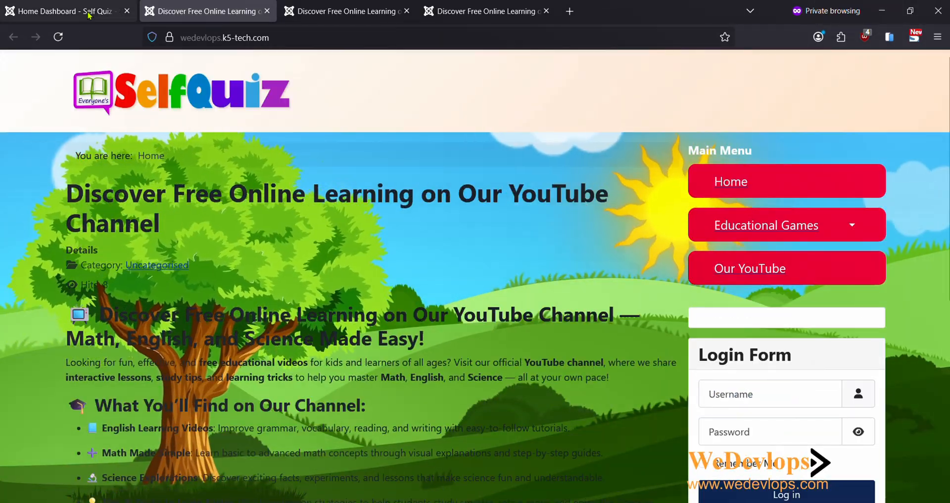
pyautogui.click(61, 11)
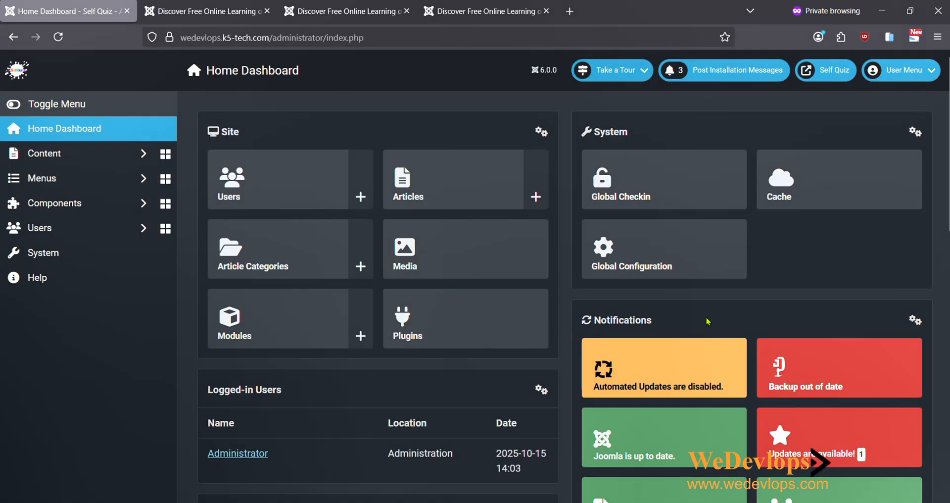
pyautogui.moveTo(646, 184)
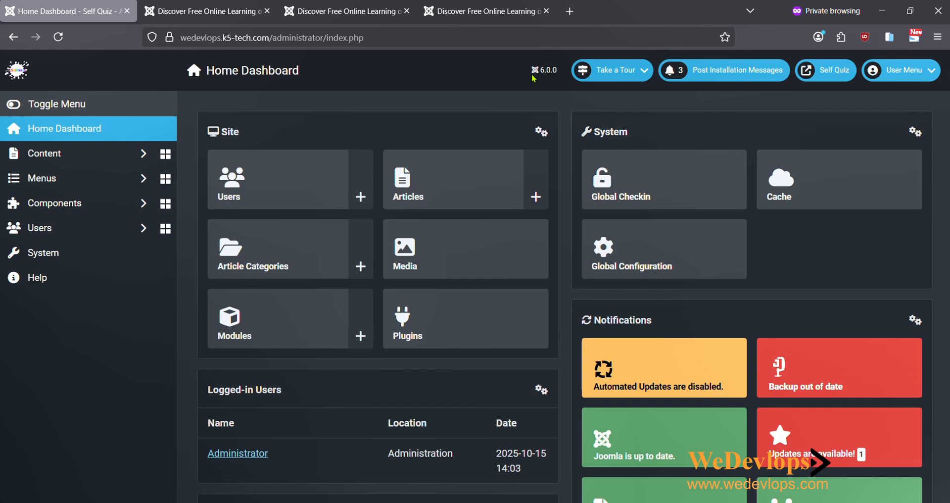
pyautogui.moveTo(681, 240)
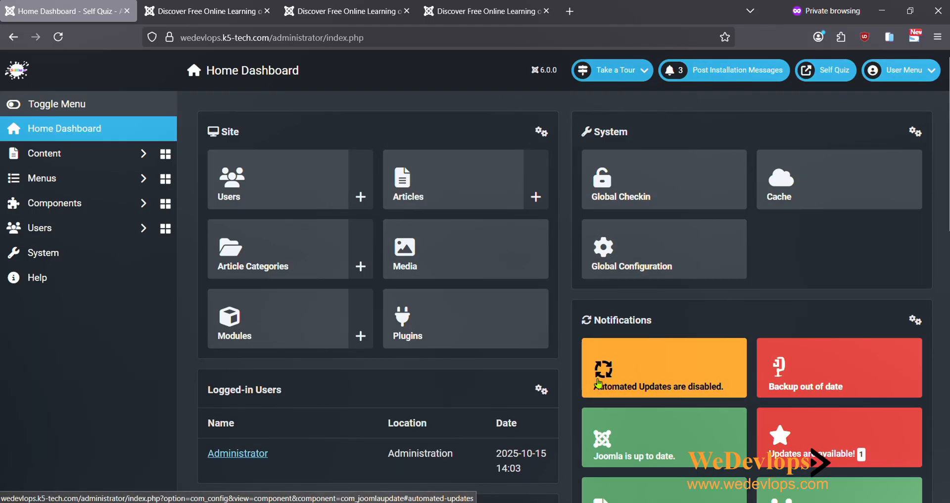
pyautogui.moveTo(640, 373)
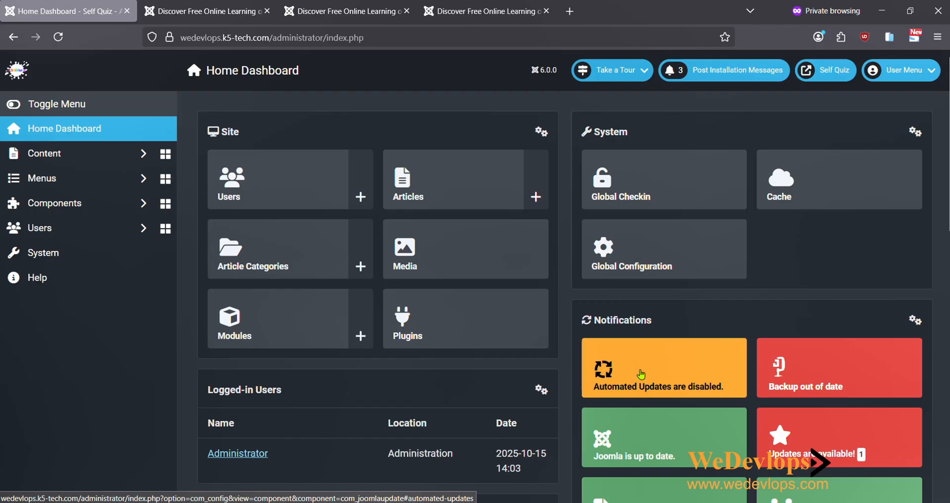
# - Turn Automated Update to Yes from the disabled-updates notification and Save & Close
pyautogui.click(664, 367)
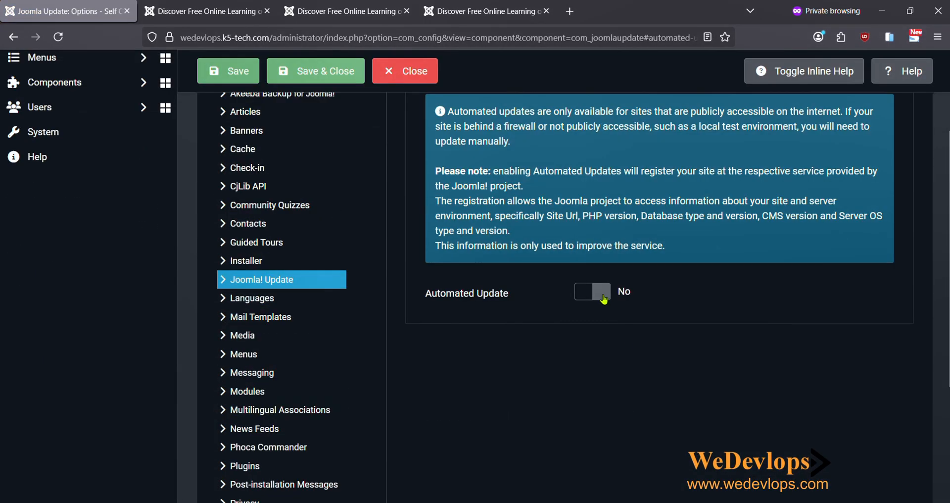
pyautogui.click(592, 291)
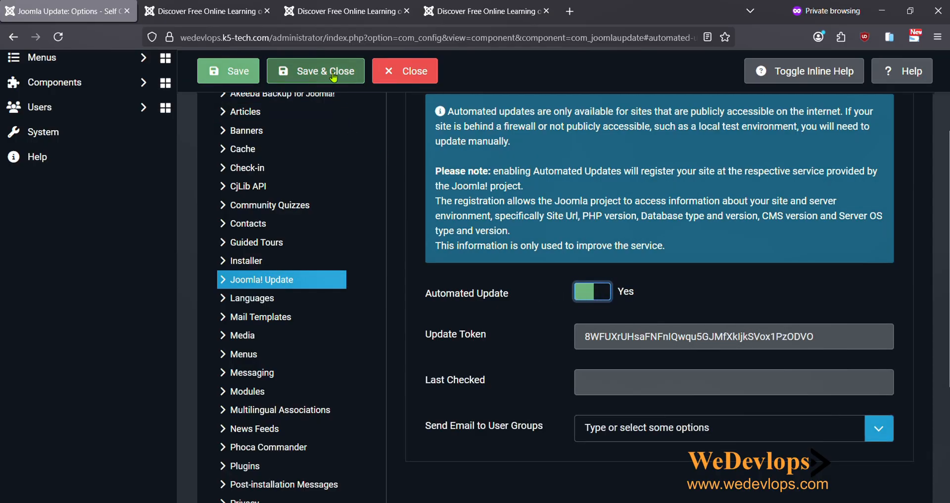
pyautogui.click(315, 71)
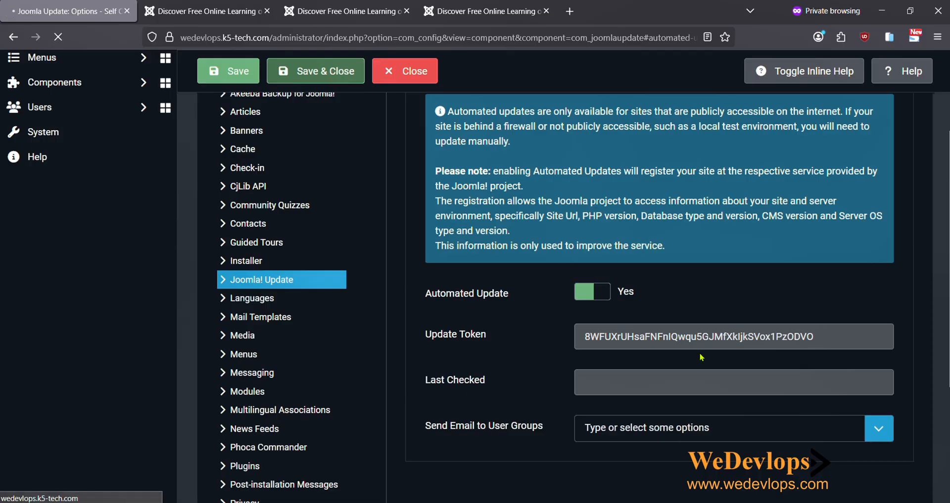
pyautogui.click(315, 71)
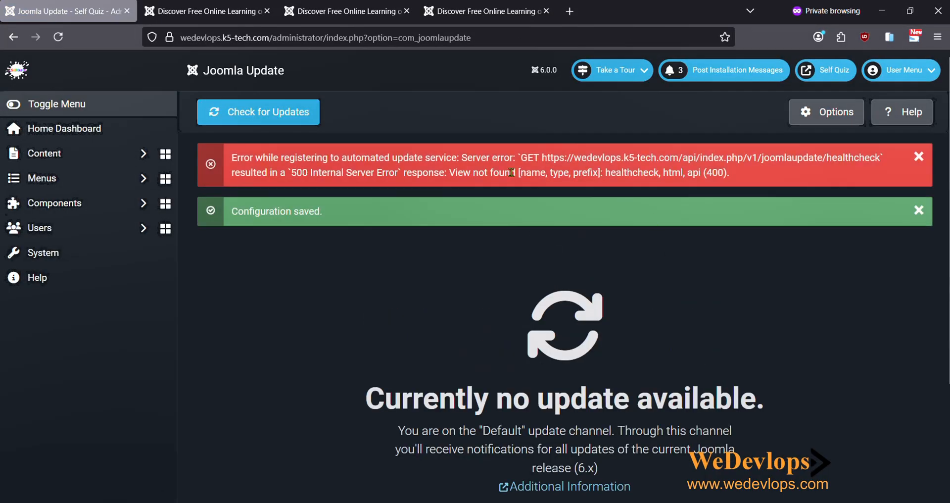
pyautogui.moveTo(280, 128)
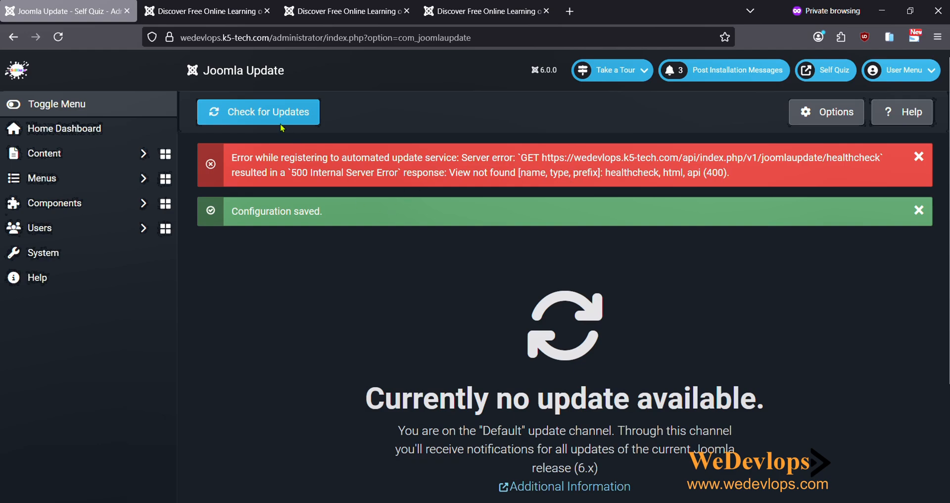
# - Return to the Home Dashboard and scroll through its notifications and latest actions
pyautogui.click(64, 128)
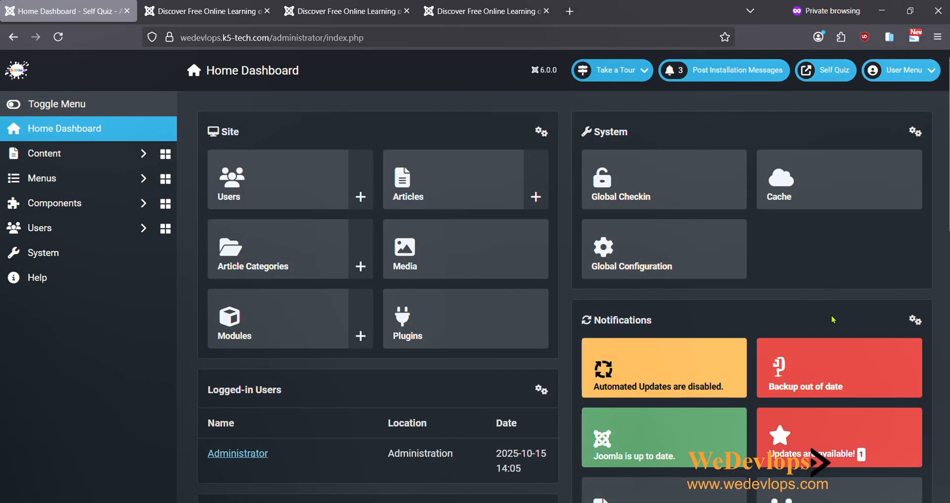
pyautogui.scroll(-3)
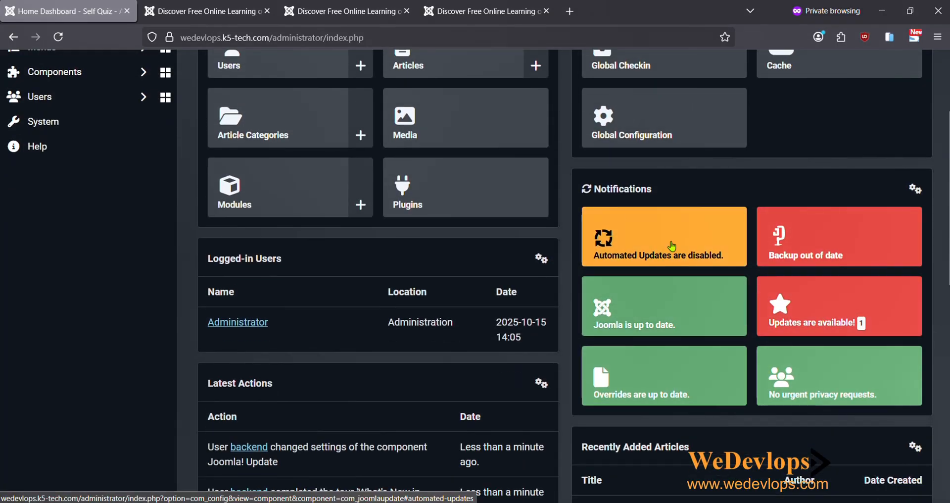
pyautogui.moveTo(662, 262)
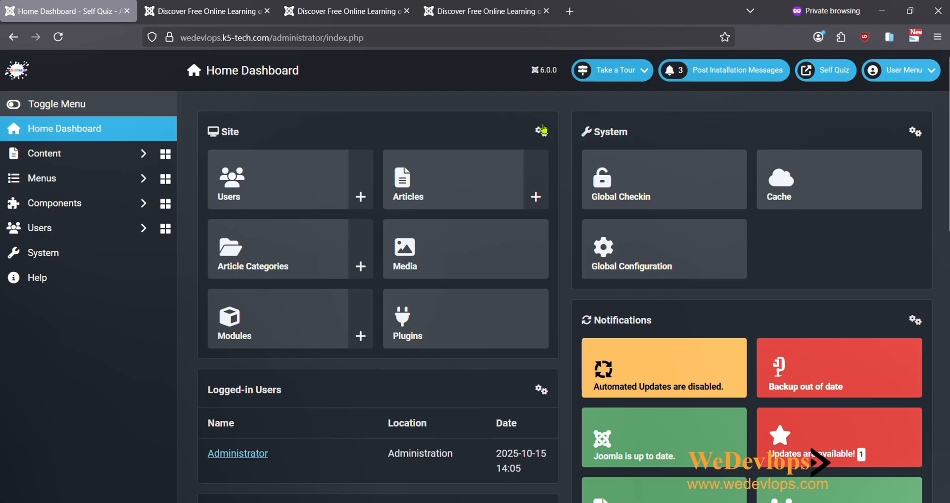
pyautogui.moveTo(541, 132)
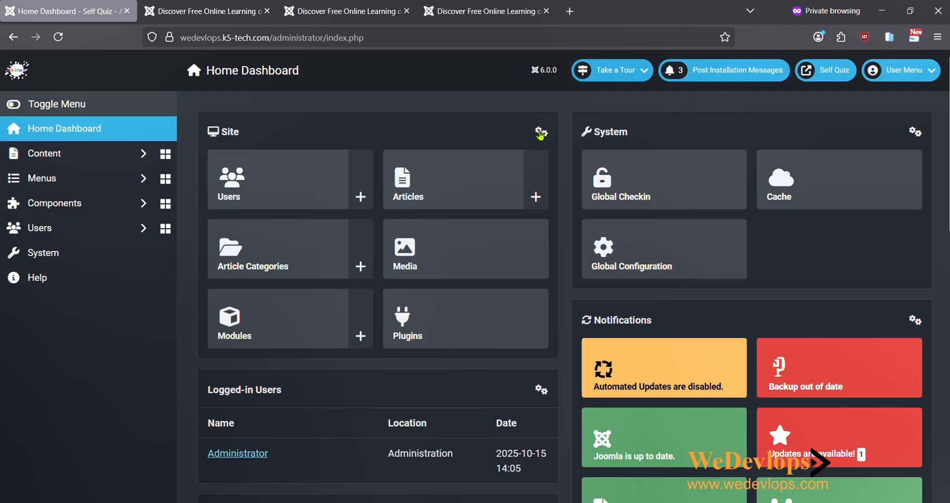
pyautogui.moveTo(553, 138)
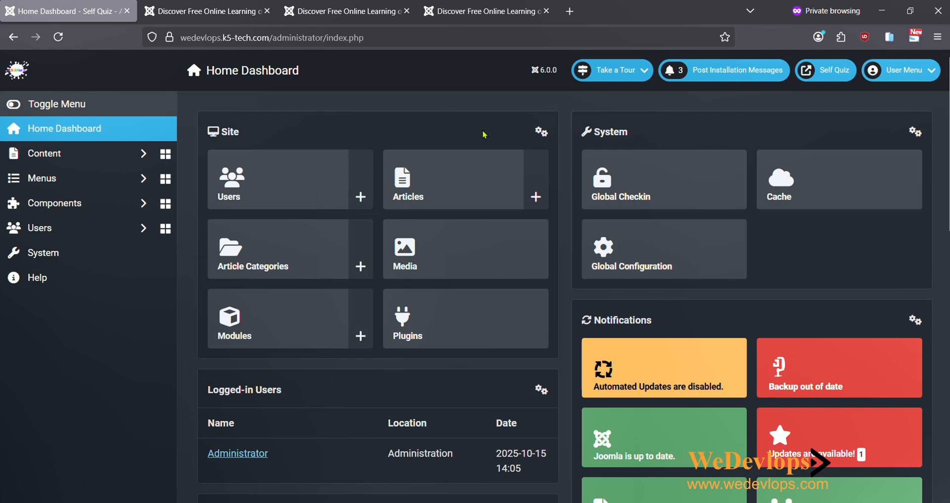
pyautogui.moveTo(581, 263)
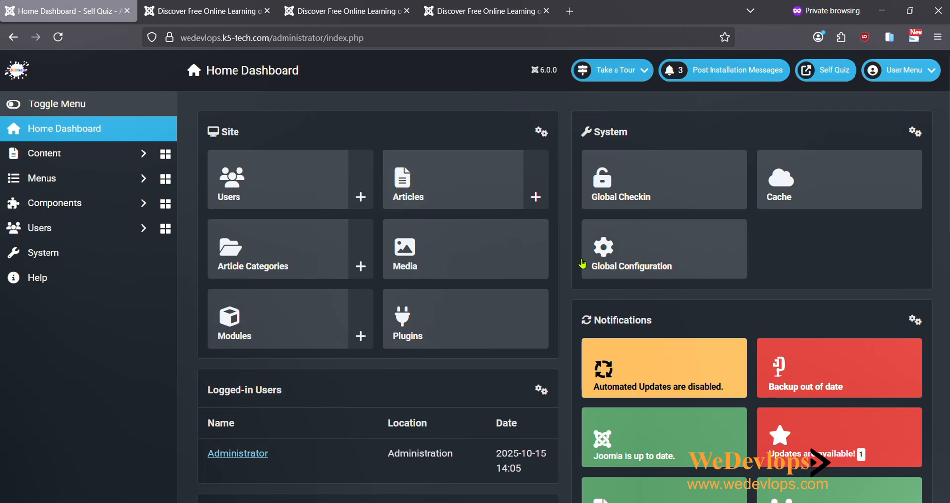